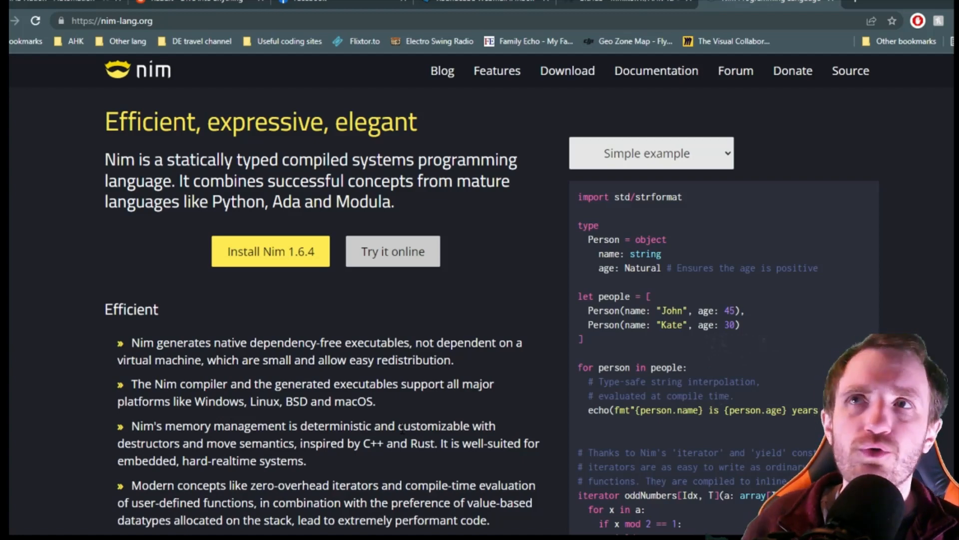
{"action": "mouse_move", "coordinate": [270, 251]}
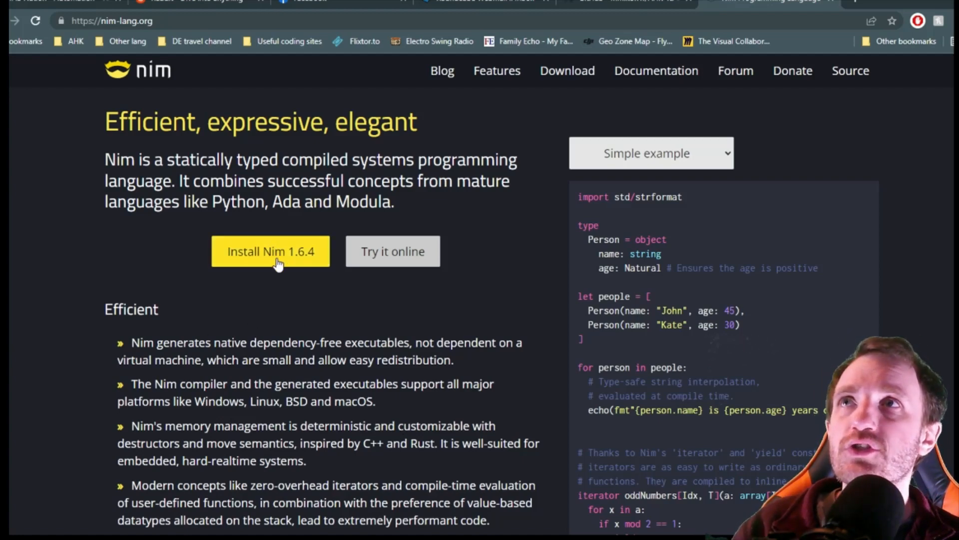
Step: Open the 'Install Nim 1.6.4' page from the nim-lang.org homepage
{"action": "left_click", "coordinate": [270, 251]}
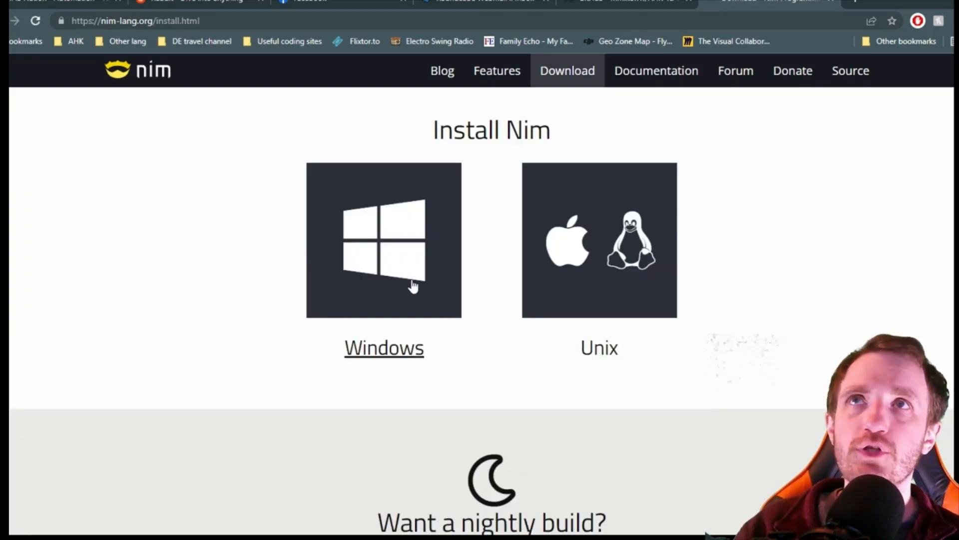
{"action": "mouse_move", "coordinate": [371, 281]}
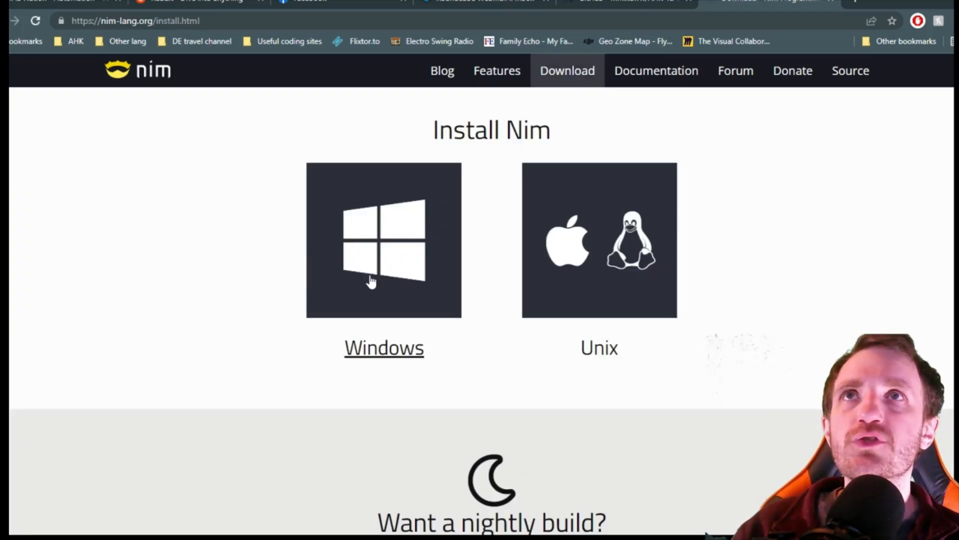
{"action": "mouse_move", "coordinate": [943, 16]}
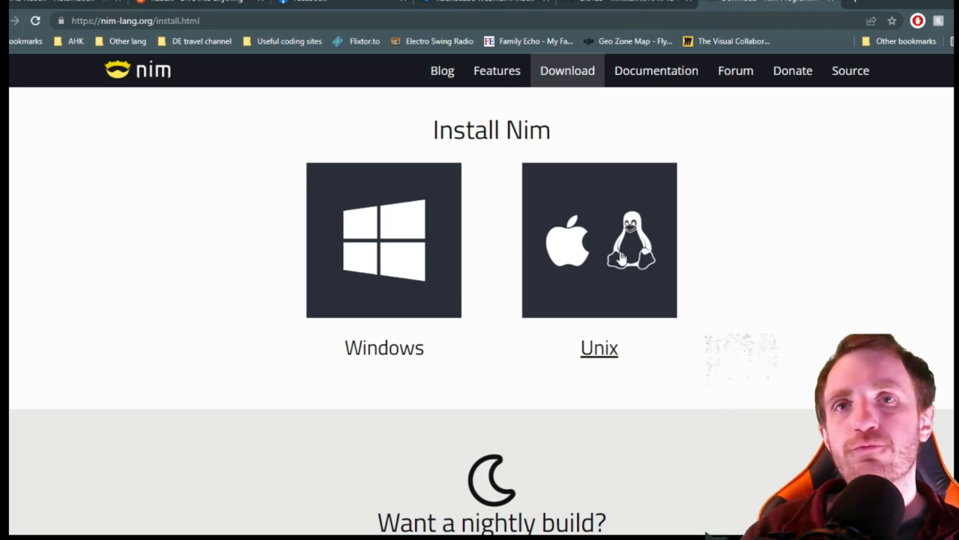
{"action": "mouse_move", "coordinate": [742, 325]}
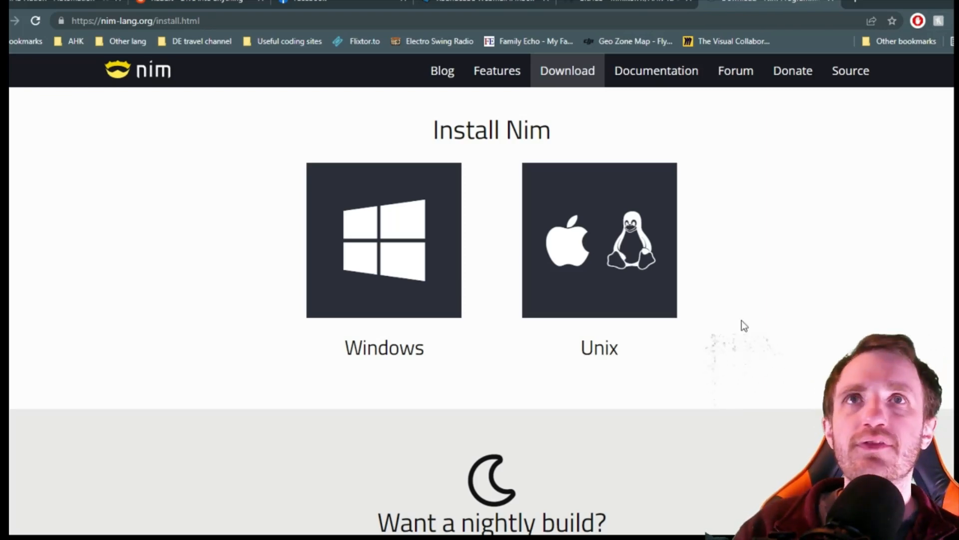
{"action": "mouse_move", "coordinate": [911, 11]}
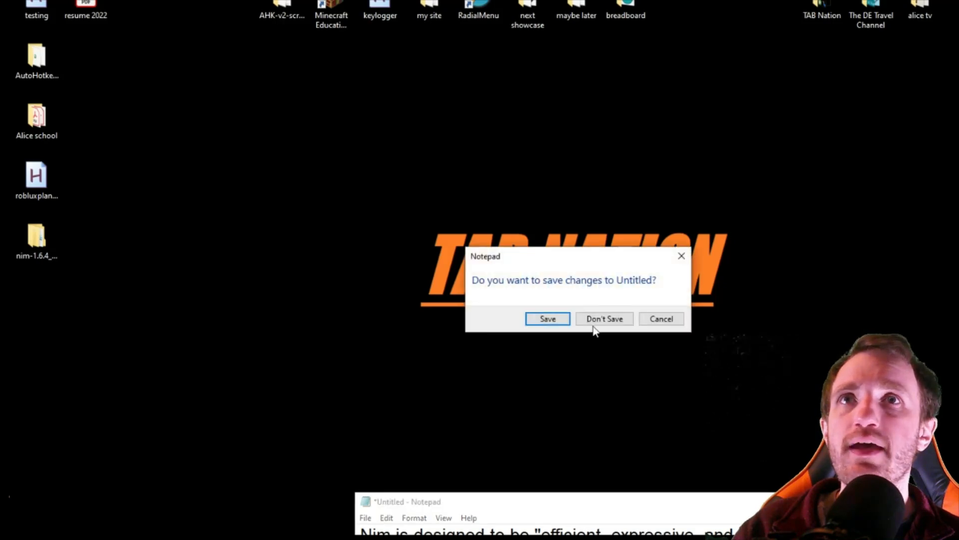
Step: Discard the Notepad text, open nim-1.6.4_x64\nim-1.6.4 and launch finish.exe
{"action": "left_click", "coordinate": [604, 318]}
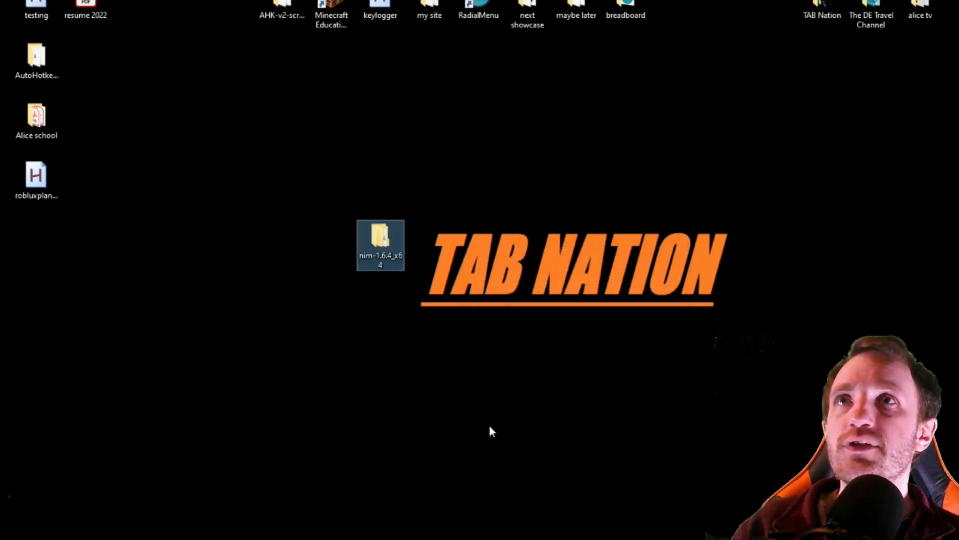
{"action": "double_click", "coordinate": [379, 244]}
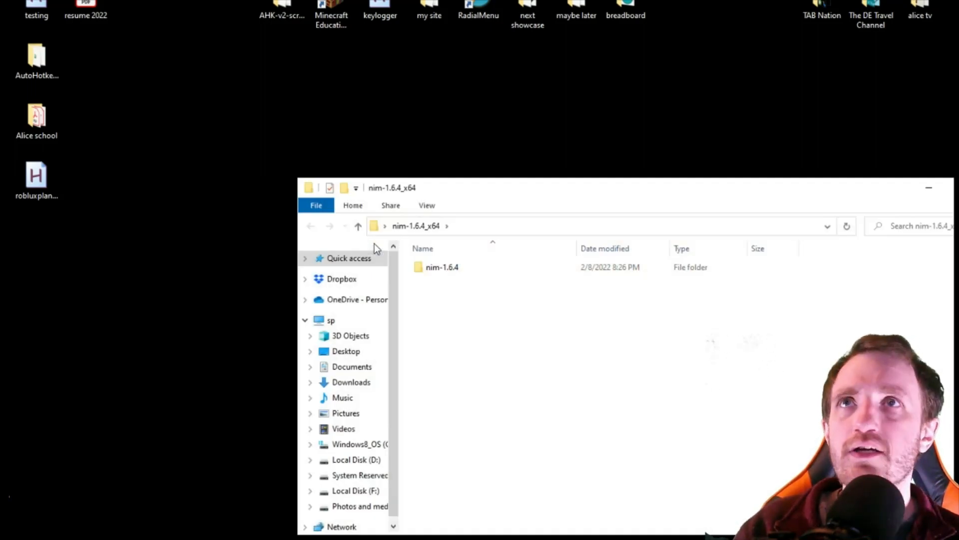
{"action": "double_click", "coordinate": [442, 266]}
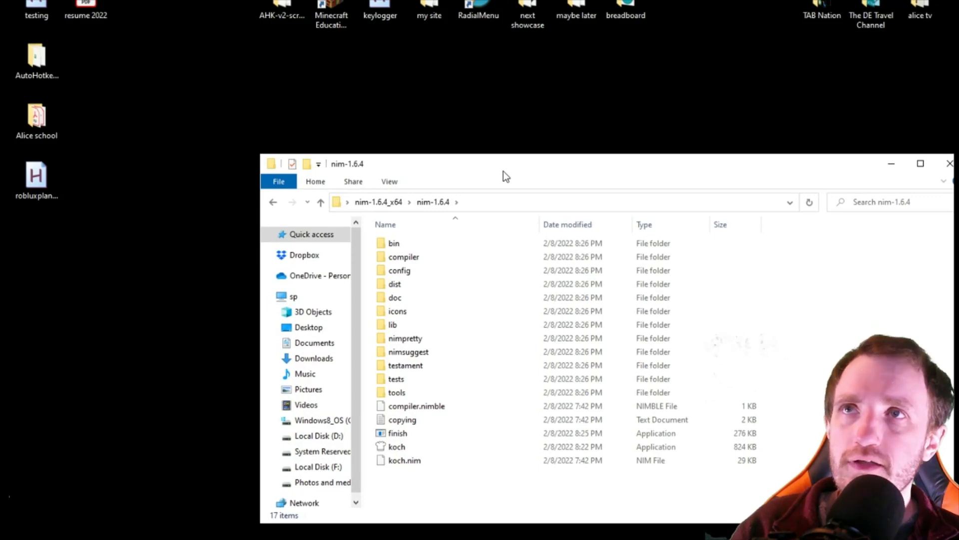
{"action": "left_click", "coordinate": [398, 433]}
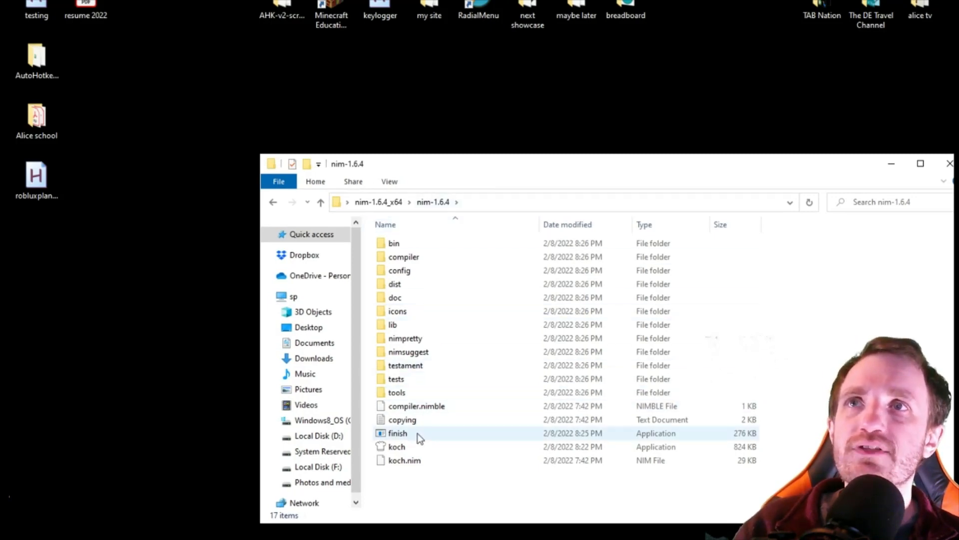
{"action": "mouse_move", "coordinate": [671, 438]}
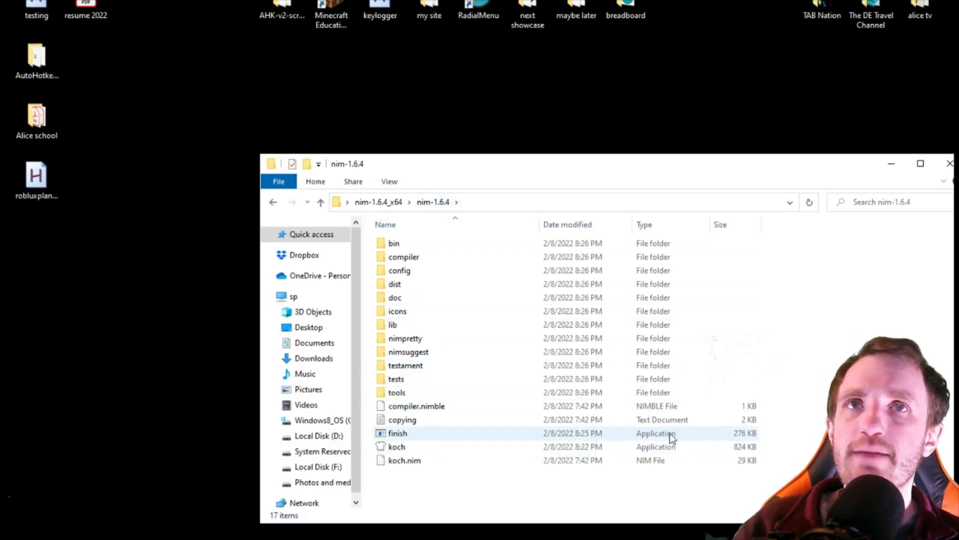
{"action": "mouse_move", "coordinate": [397, 446]}
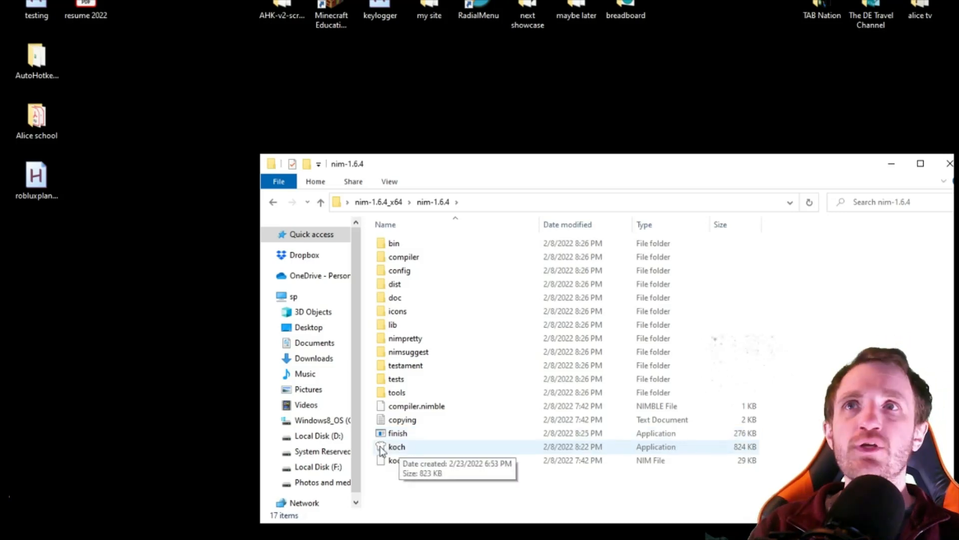
{"action": "double_click", "coordinate": [398, 432]}
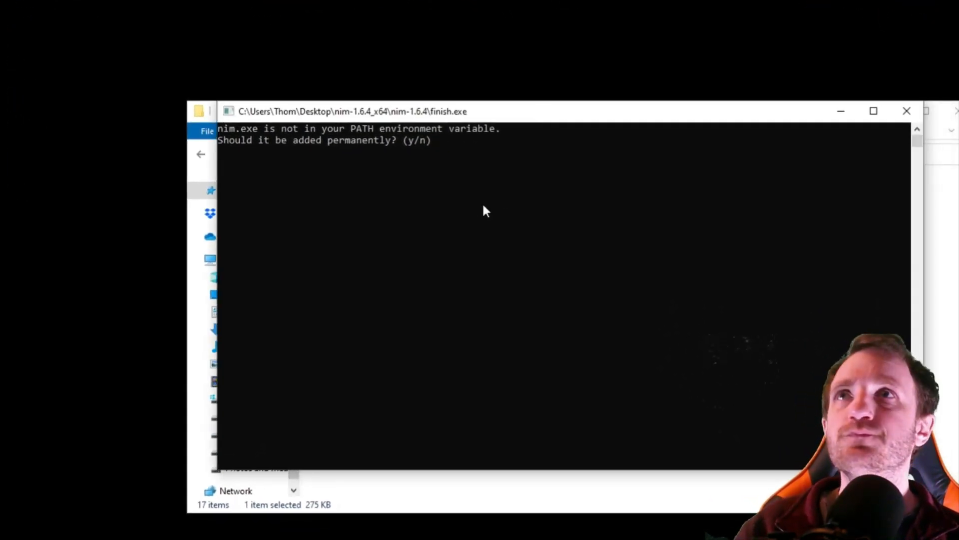
Step: Answer y to the PATH and MingW download prompts and n to the start menu entry
{"action": "left_click", "coordinate": [480, 210]}
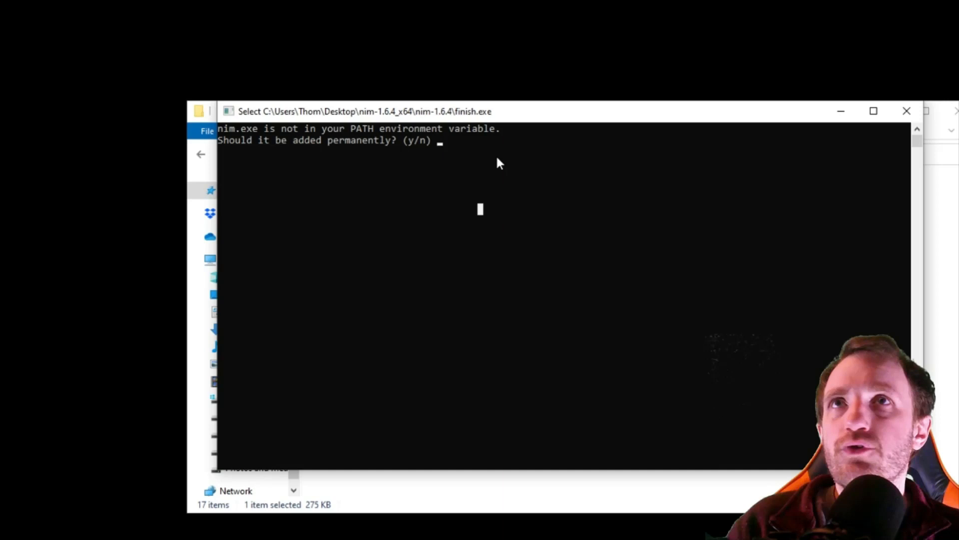
{"action": "type", "text": "y"}
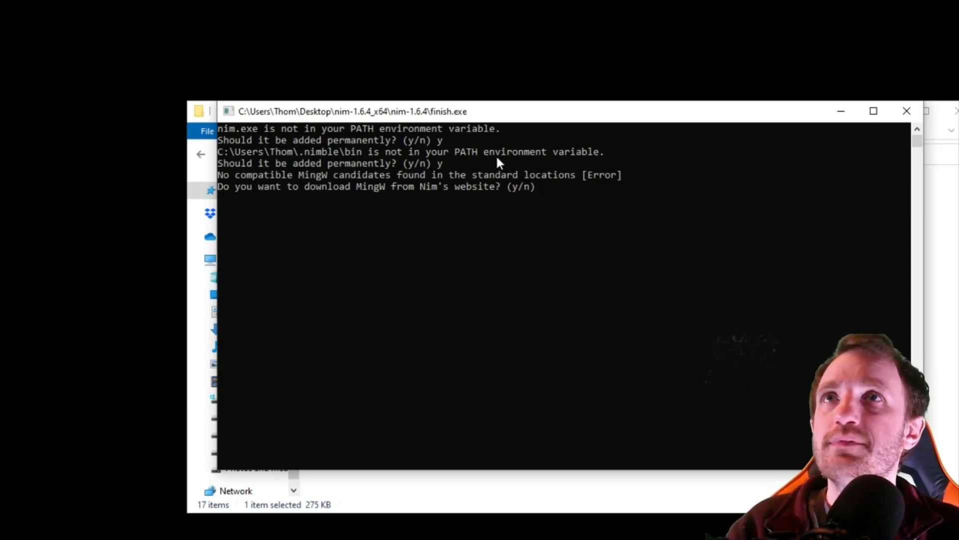
{"action": "type", "text": "y"}
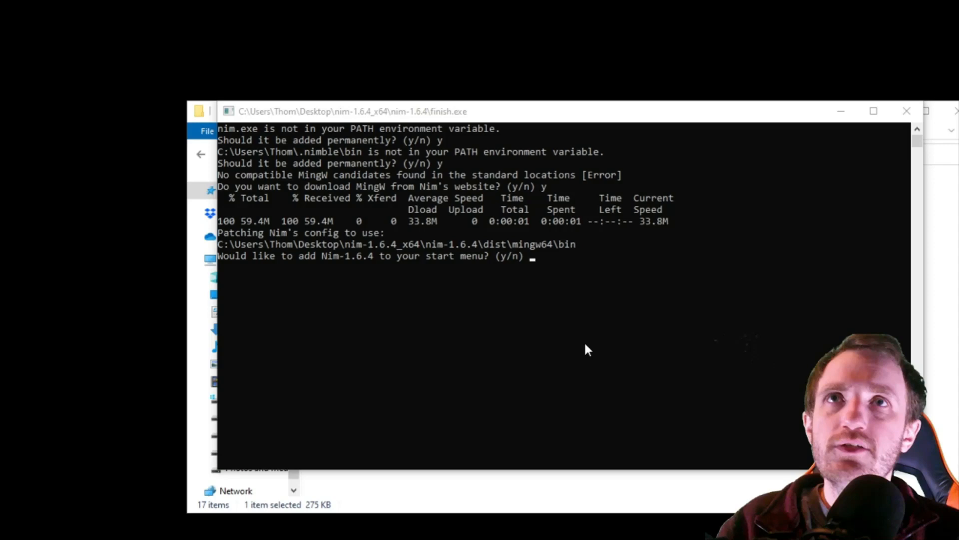
{"action": "type", "text": "n"}
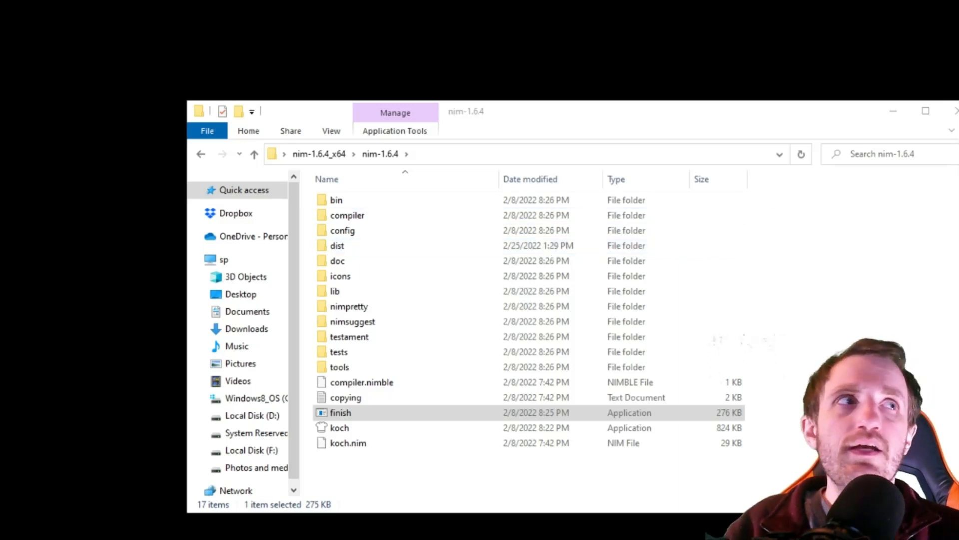
{"action": "mouse_move", "coordinate": [886, 117]}
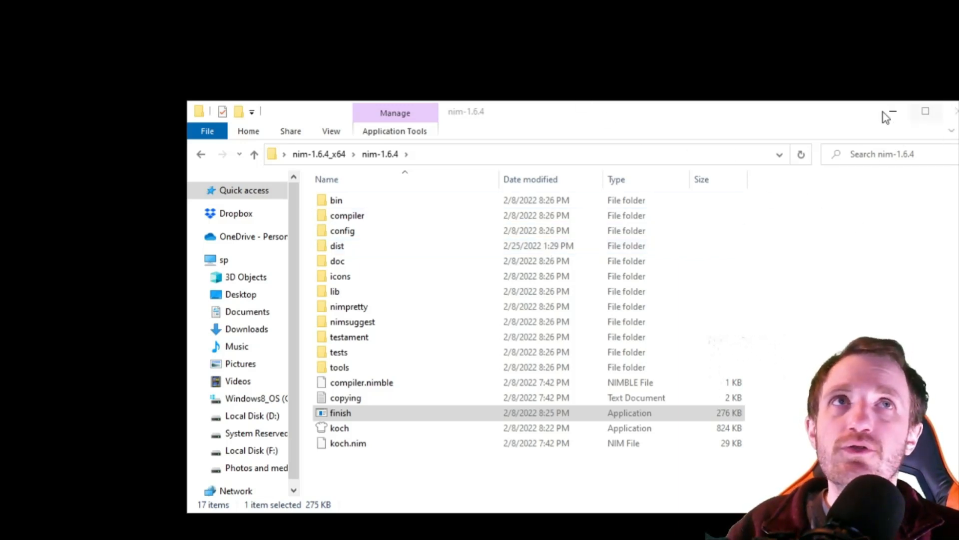
{"action": "mouse_move", "coordinate": [887, 117]}
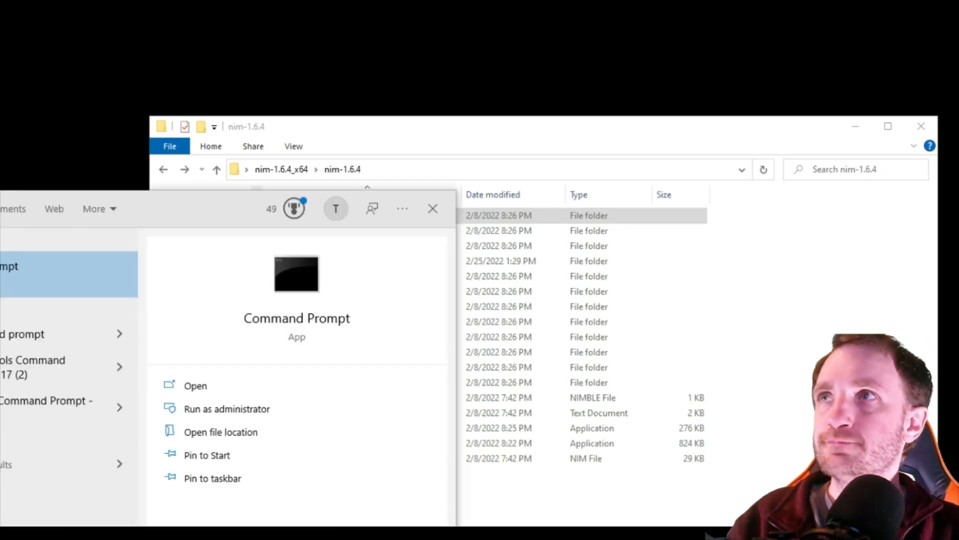
Step: Run nim in a new Command Prompt and scroll through its help output
{"action": "left_click", "coordinate": [195, 385]}
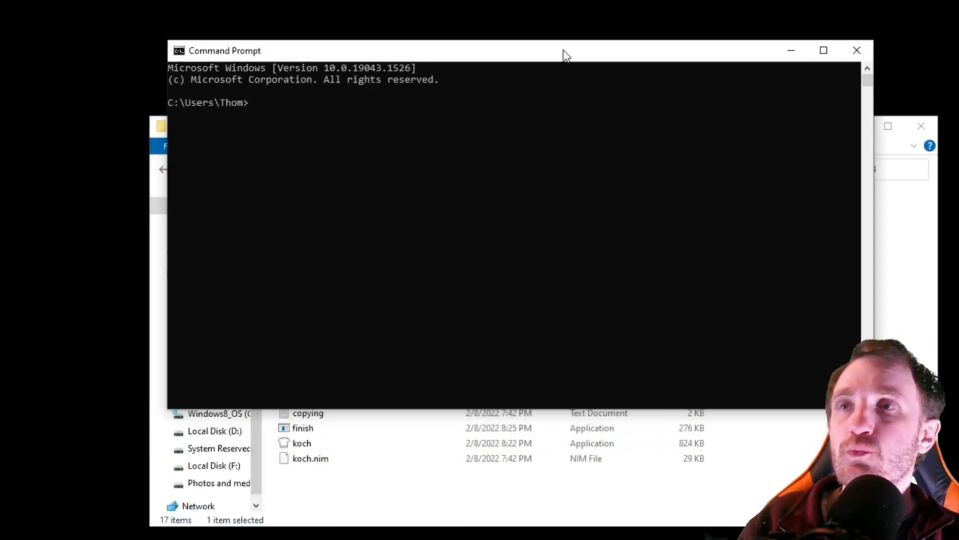
{"action": "type", "text": "nim"}
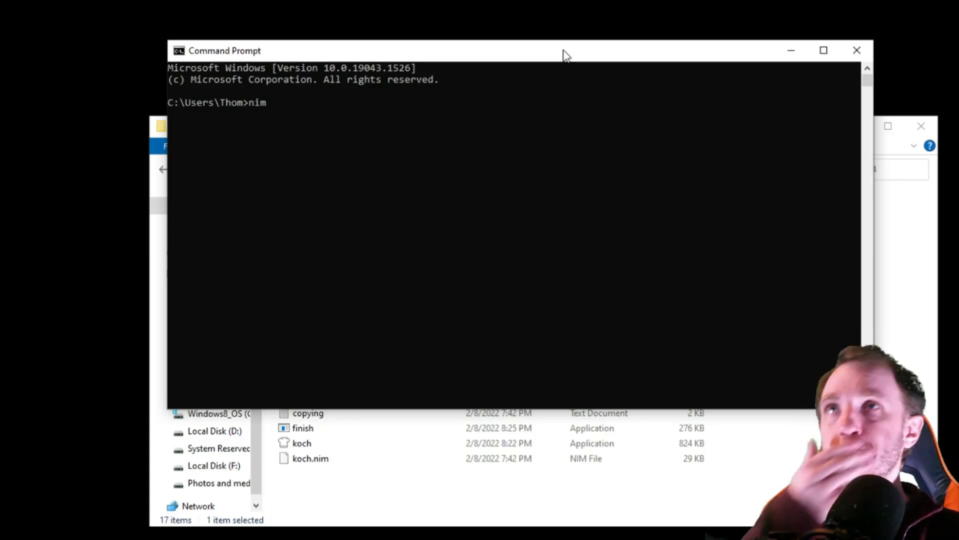
{"action": "key", "text": "Return"}
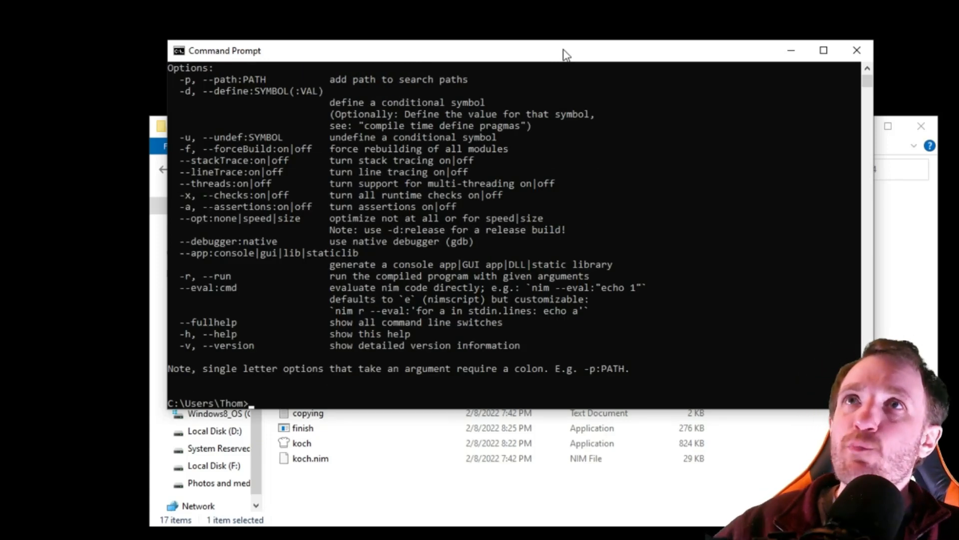
{"action": "scroll", "scroll_direction": "up", "scroll_amount": 3}
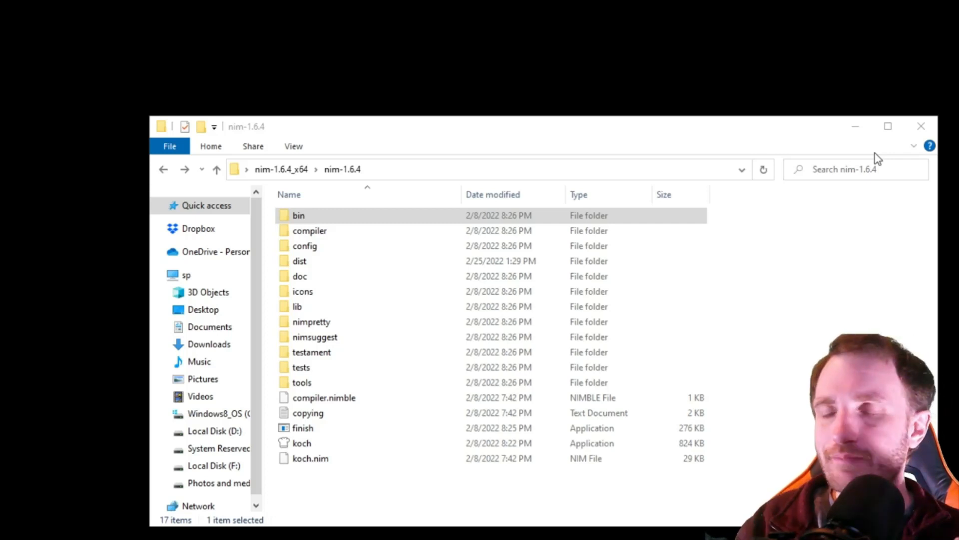
{"action": "mouse_move", "coordinate": [664, 144]}
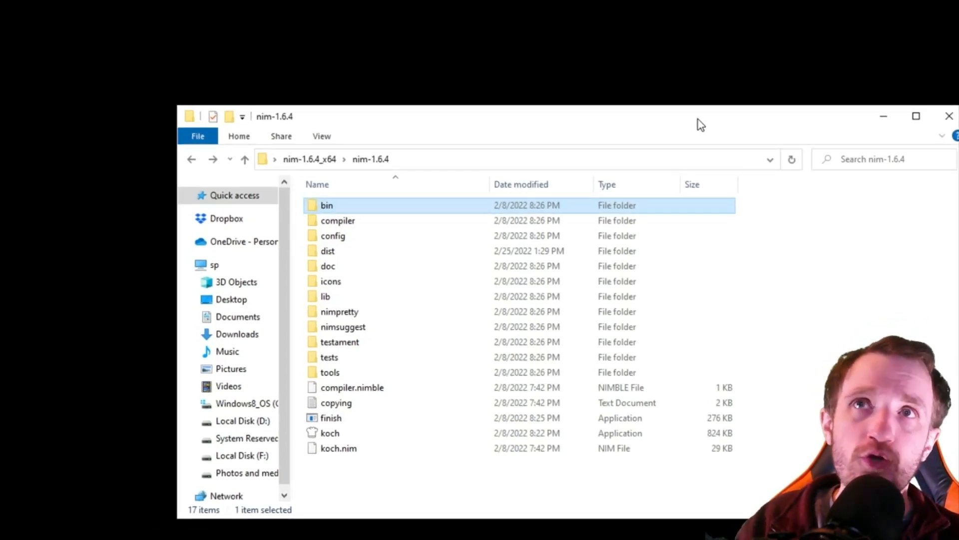
{"action": "mouse_move", "coordinate": [684, 109]}
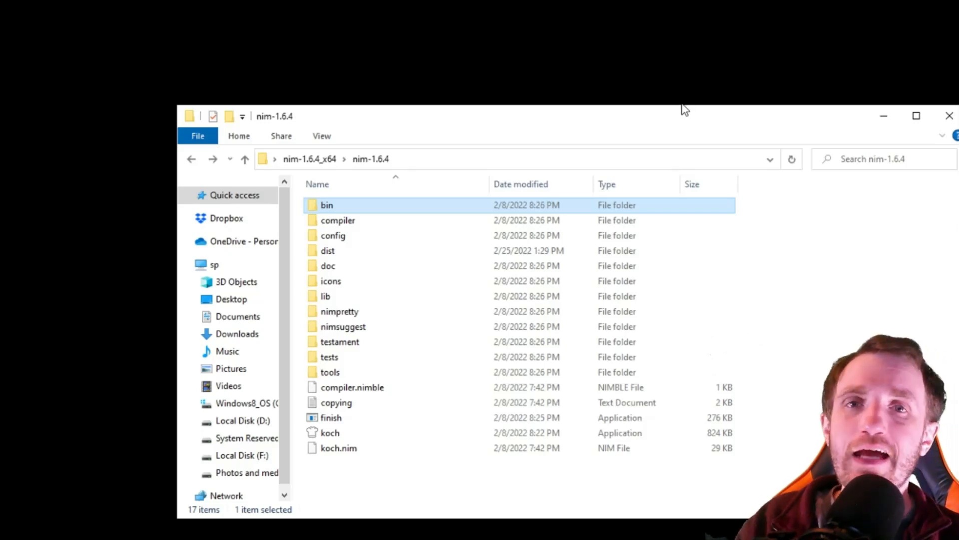
{"action": "mouse_move", "coordinate": [580, 242]}
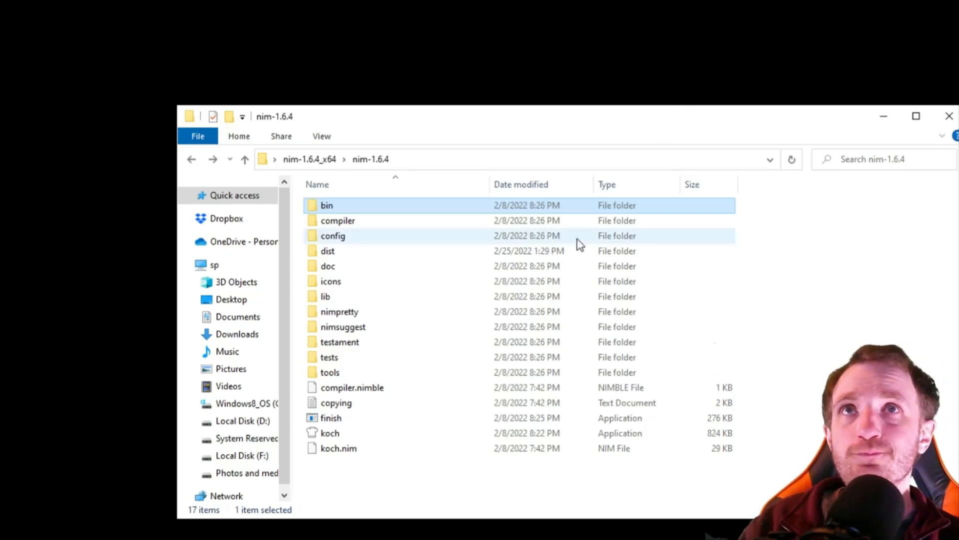
{"action": "mouse_move", "coordinate": [459, 277]}
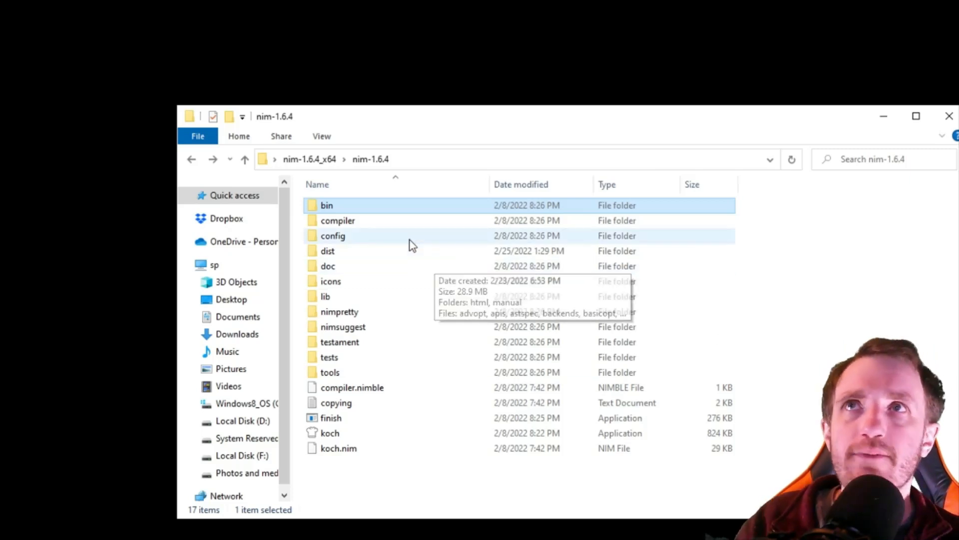
{"action": "mouse_move", "coordinate": [330, 204]}
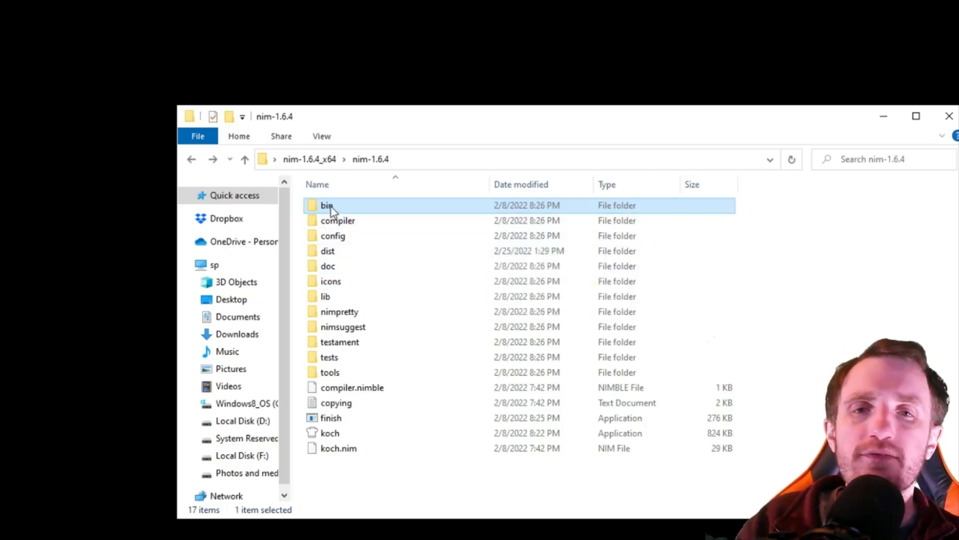
{"action": "mouse_move", "coordinate": [326, 205]}
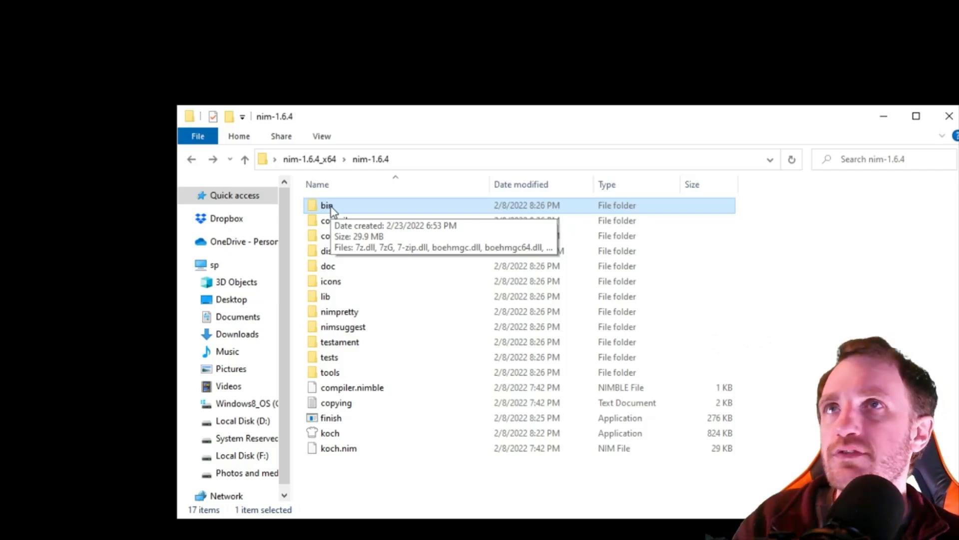
{"action": "mouse_move", "coordinate": [341, 210]}
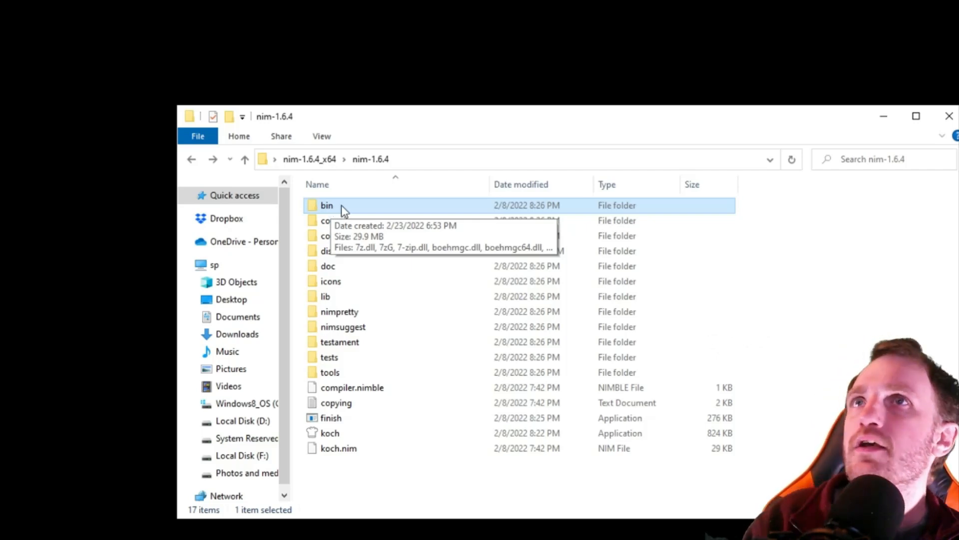
{"action": "mouse_move", "coordinate": [331, 213]}
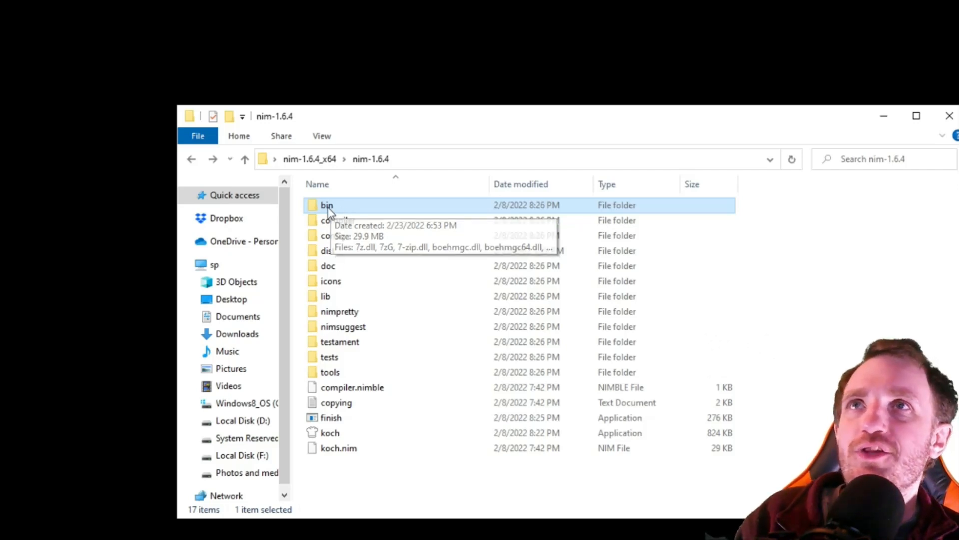
Step: Open the bin folder and check nim.exe's Properties for its folder location
{"action": "double_click", "coordinate": [327, 204]}
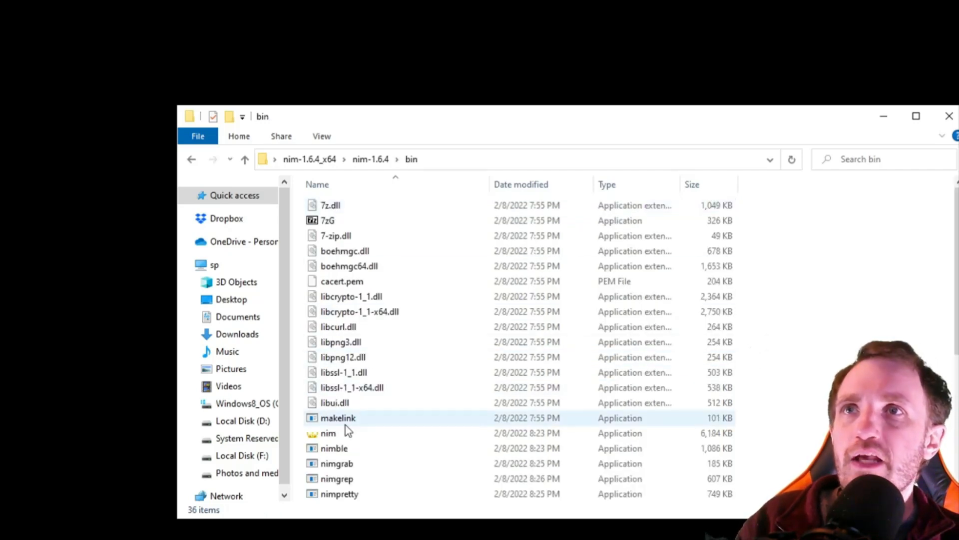
{"action": "left_click", "coordinate": [329, 432]}
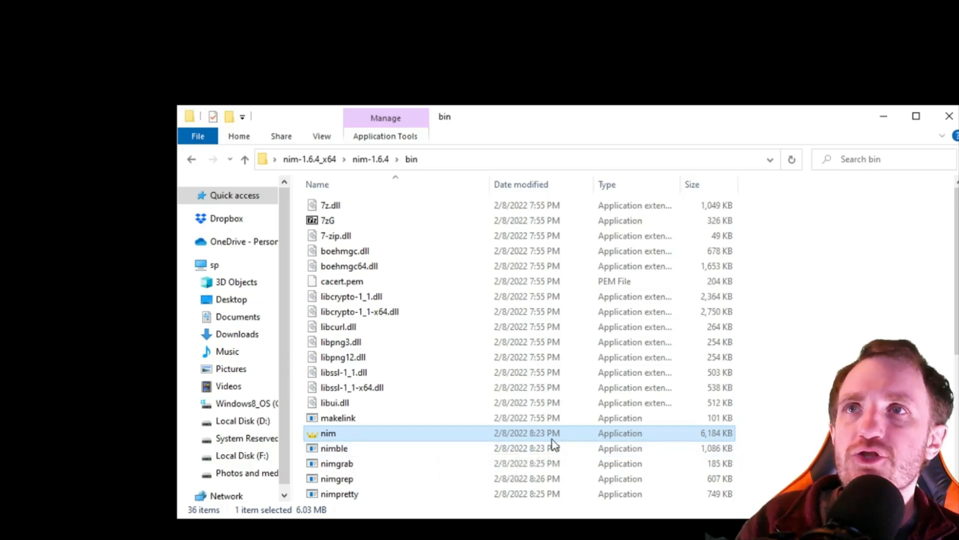
{"action": "mouse_move", "coordinate": [328, 434]}
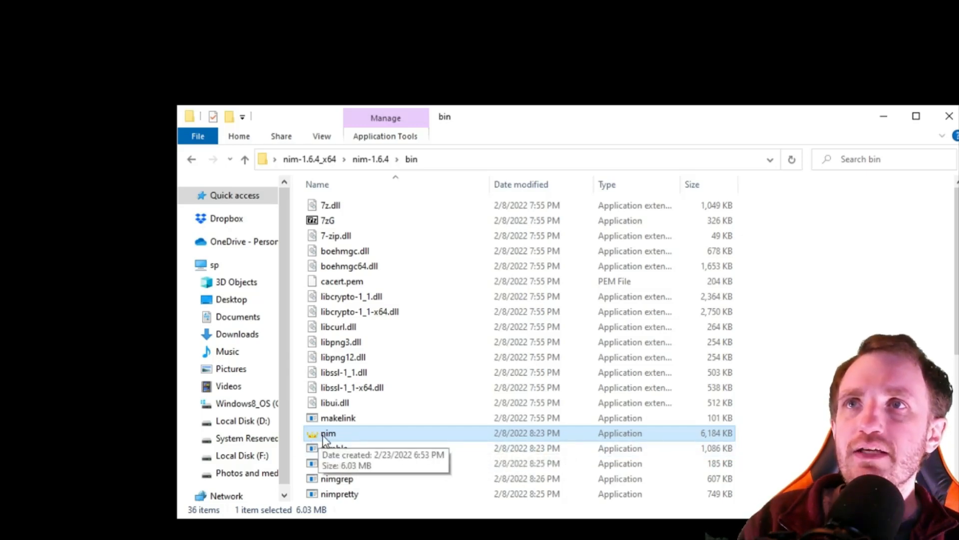
{"action": "right_click", "coordinate": [329, 433]}
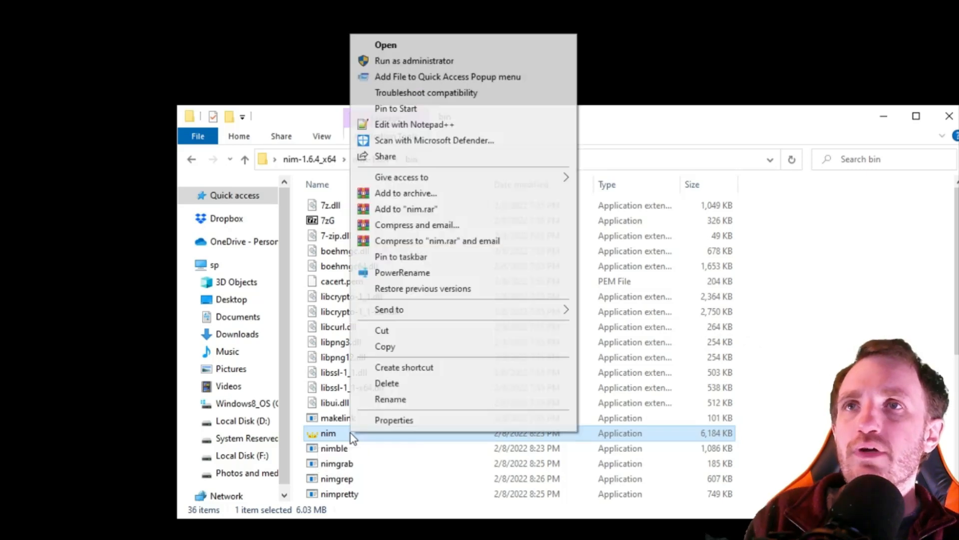
{"action": "mouse_move", "coordinate": [395, 420]}
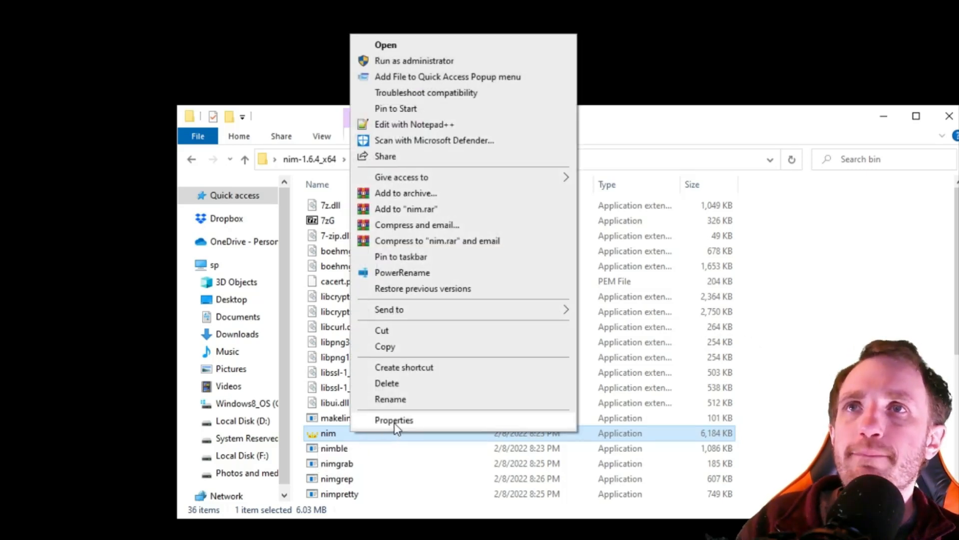
{"action": "left_click", "coordinate": [394, 419]}
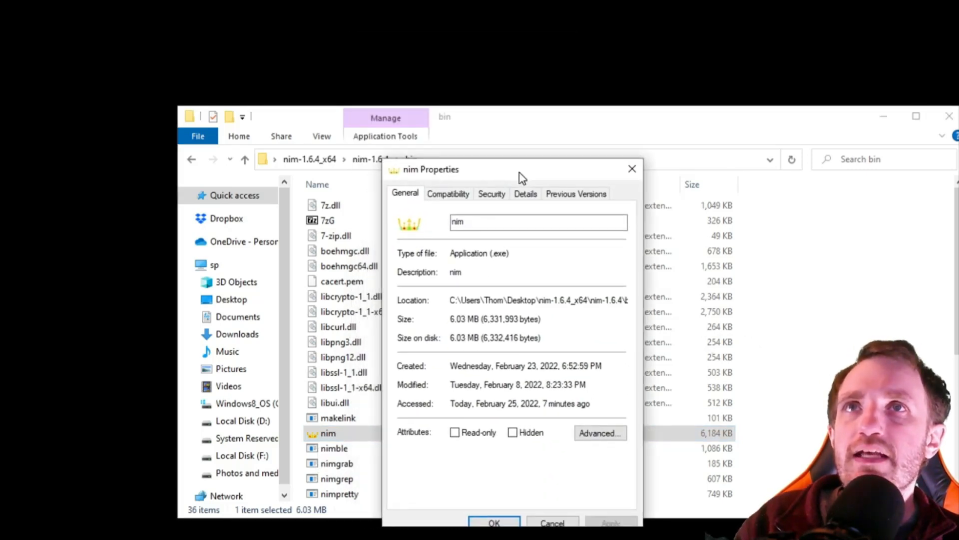
{"action": "mouse_move", "coordinate": [450, 306]}
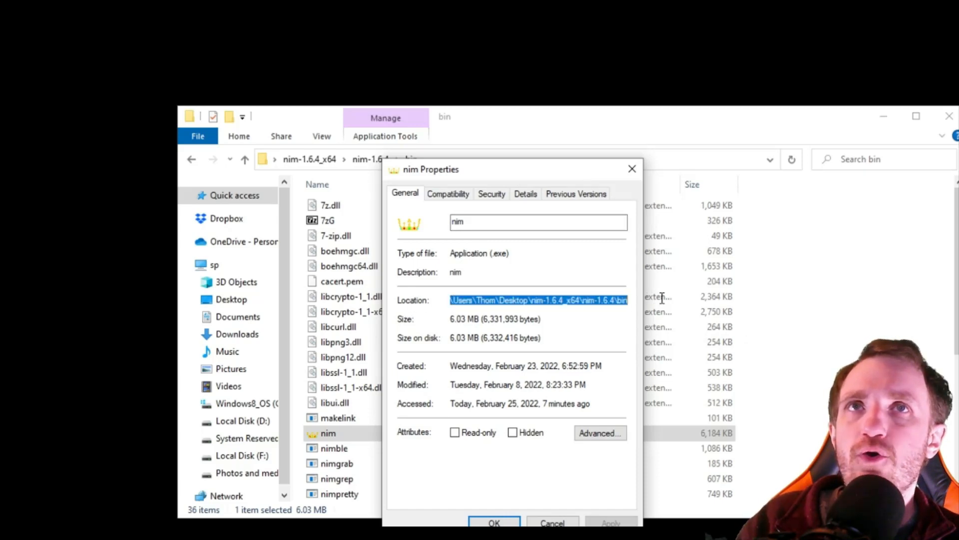
{"action": "mouse_move", "coordinate": [569, 300]}
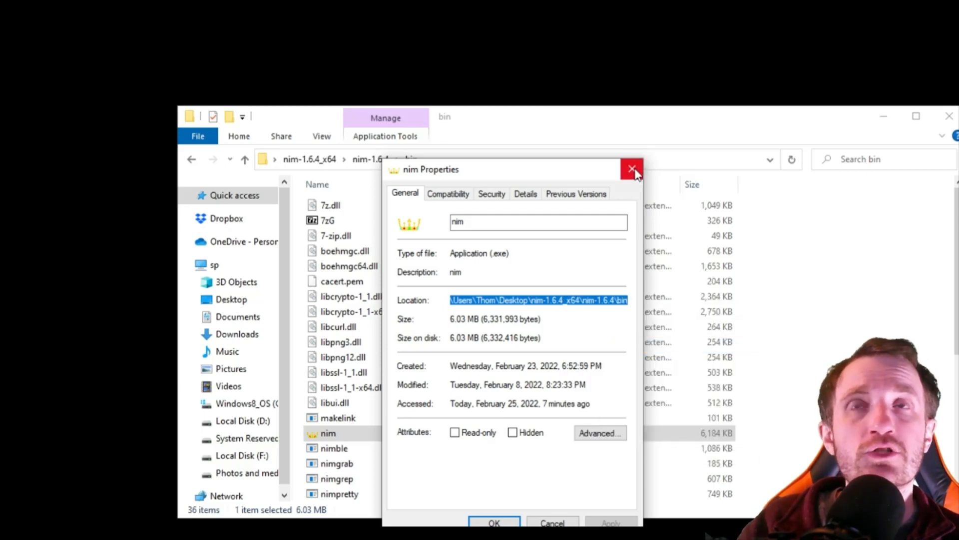
{"action": "mouse_move", "coordinate": [632, 169]}
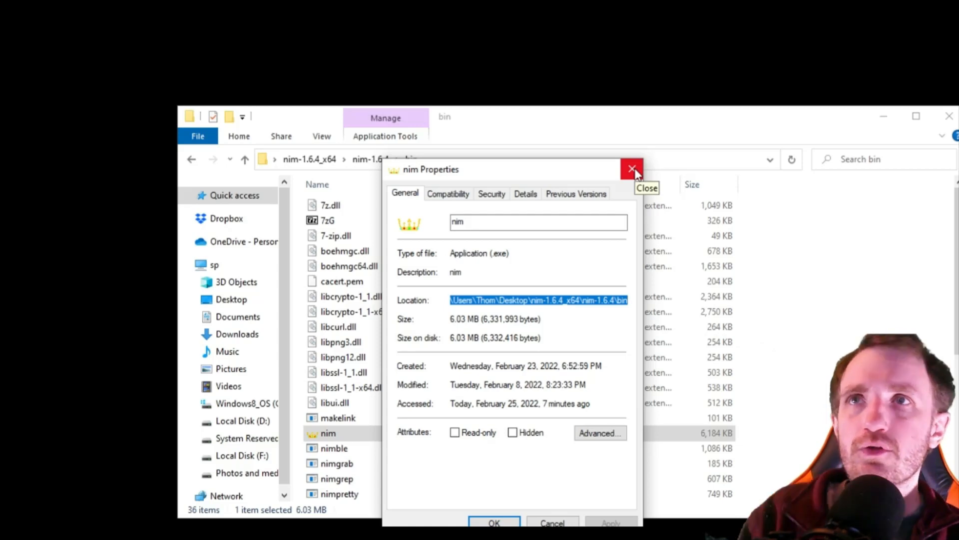
{"action": "left_click", "coordinate": [632, 169]}
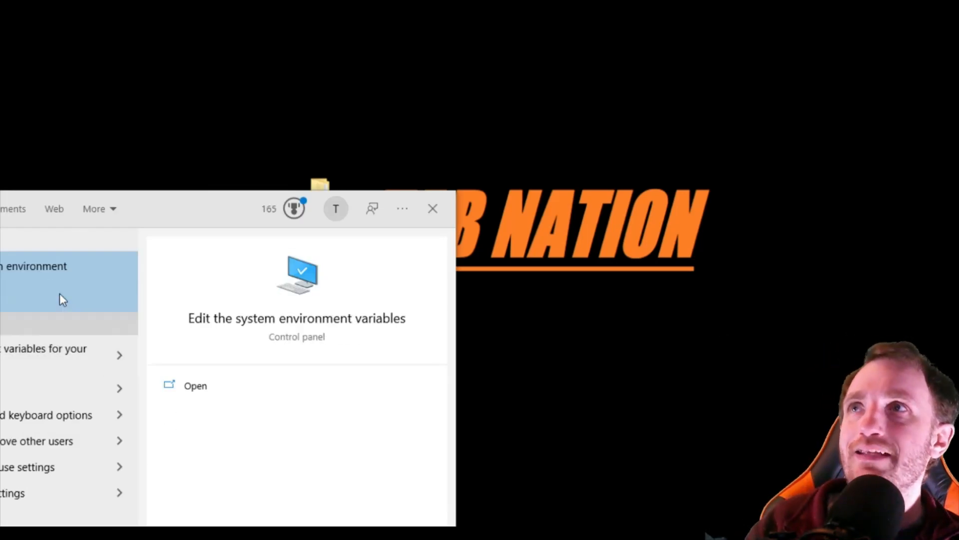
Step: Open 'Edit the system environment variables' from search and dismiss the search panel
{"action": "left_click", "coordinate": [195, 386]}
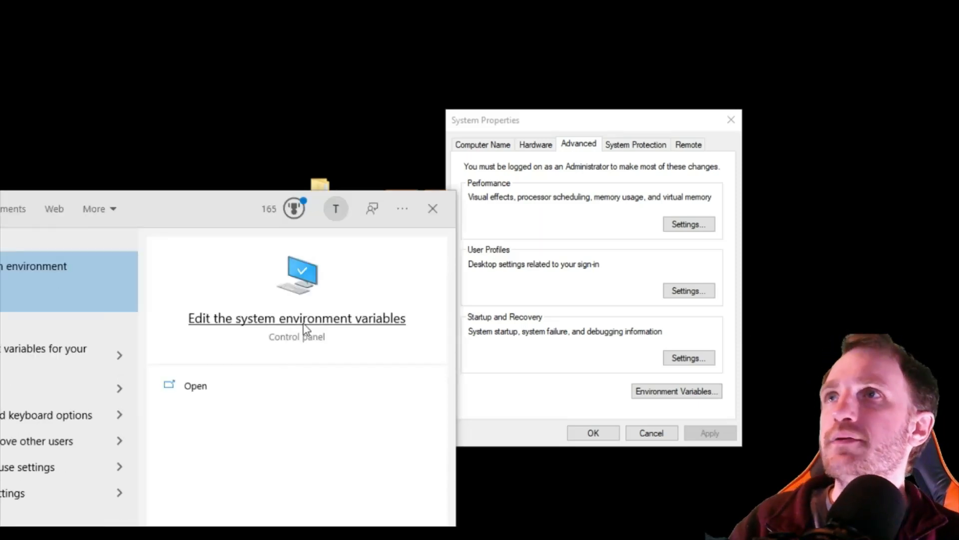
{"action": "mouse_move", "coordinate": [433, 209]}
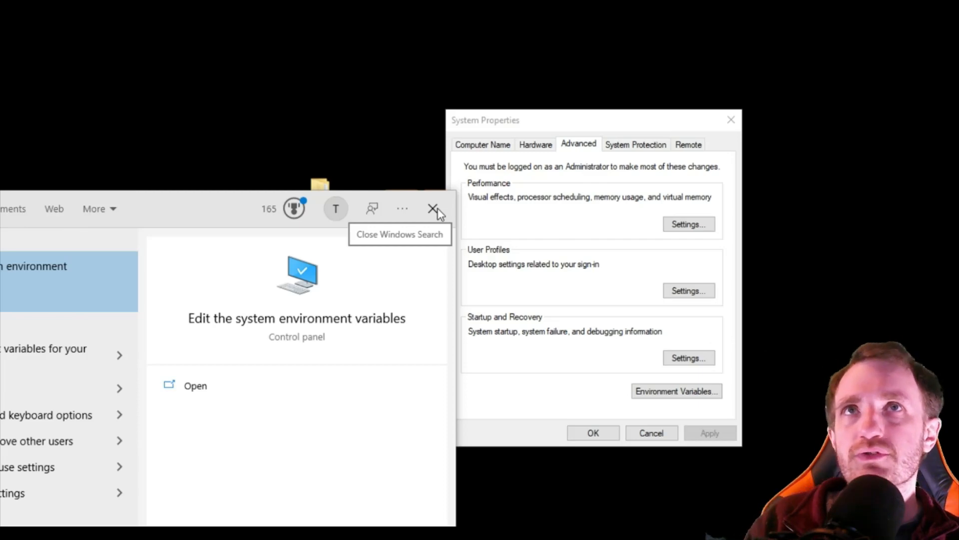
{"action": "left_click", "coordinate": [434, 208]}
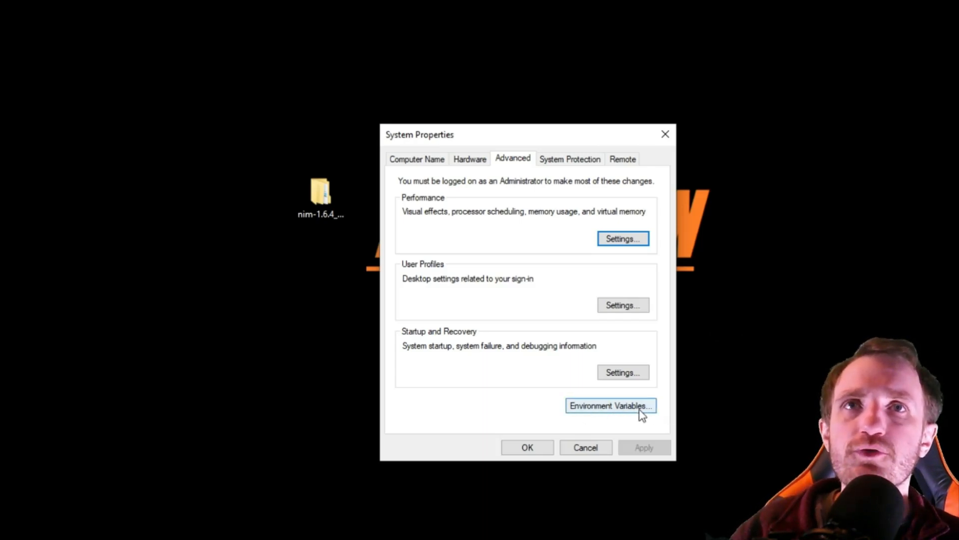
Step: Open the Environment Variables window from System Properties
{"action": "left_click", "coordinate": [610, 405]}
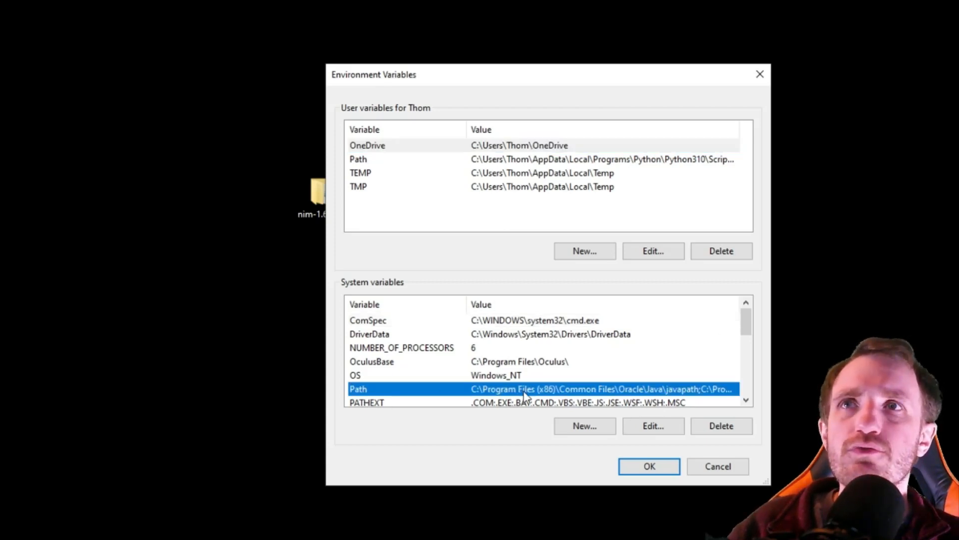
{"action": "mouse_move", "coordinate": [633, 403]}
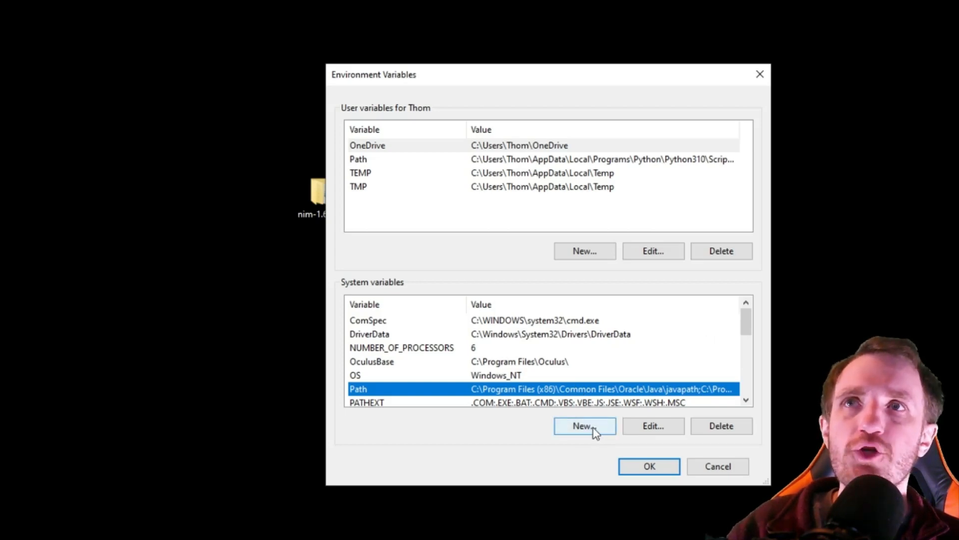
{"action": "mouse_move", "coordinate": [415, 402]}
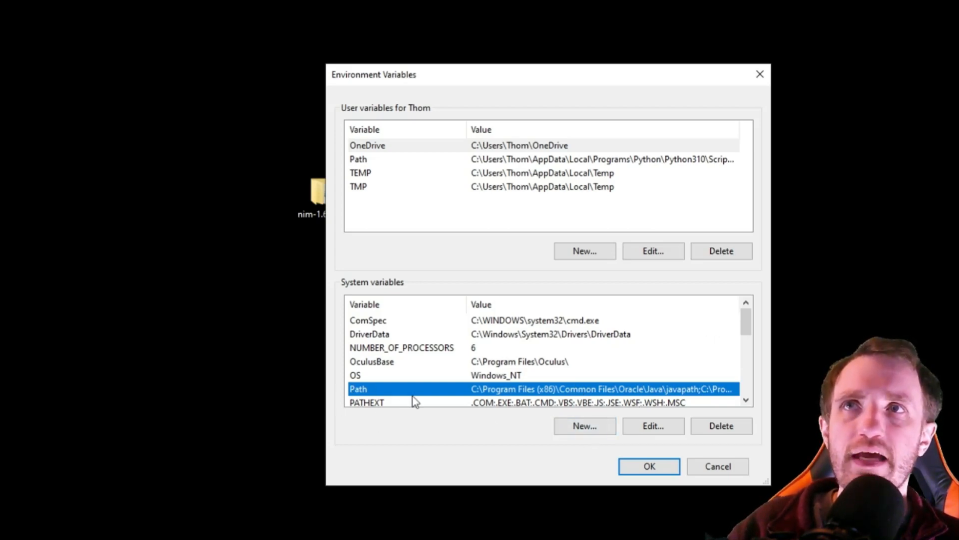
{"action": "mouse_move", "coordinate": [551, 433]}
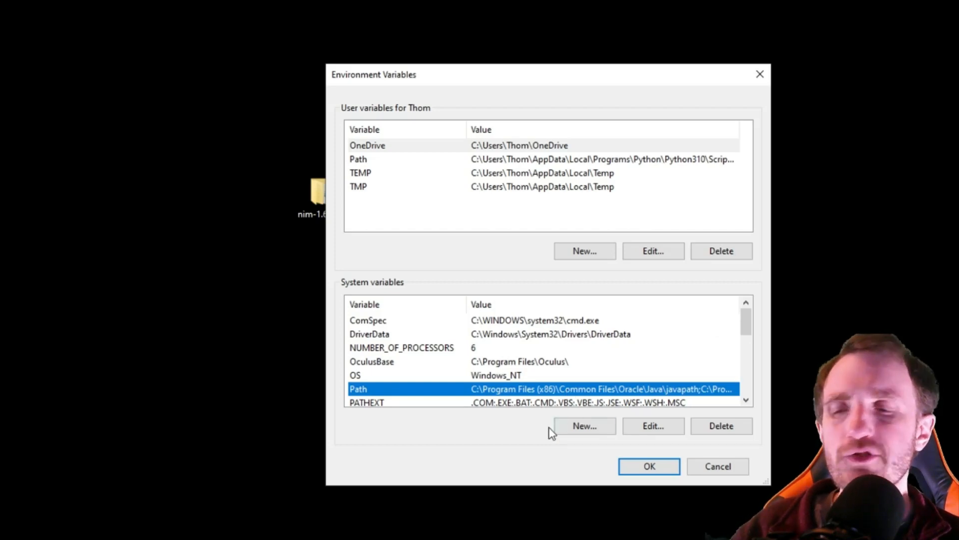
{"action": "mouse_move", "coordinate": [548, 430]}
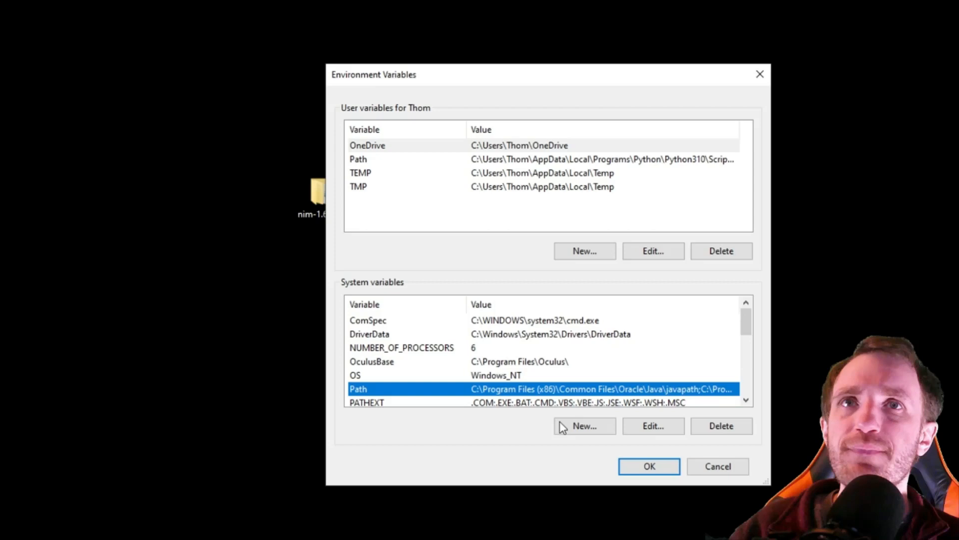
Step: Add C:\Users\Thom\Desktop\nim-1.6.4_x64\nim-1.6.4\bin as a new Path entry and confirm
{"action": "left_click", "coordinate": [652, 425]}
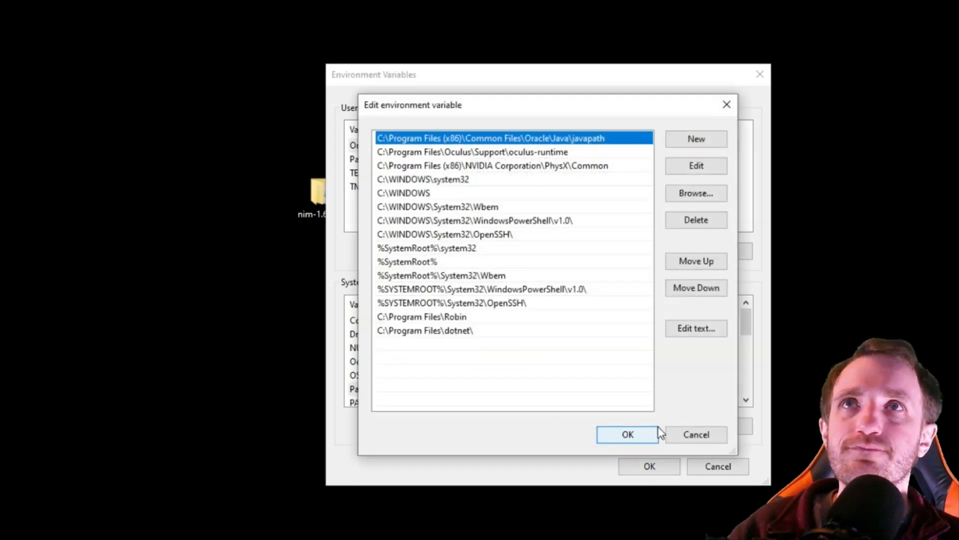
{"action": "mouse_move", "coordinate": [716, 156]}
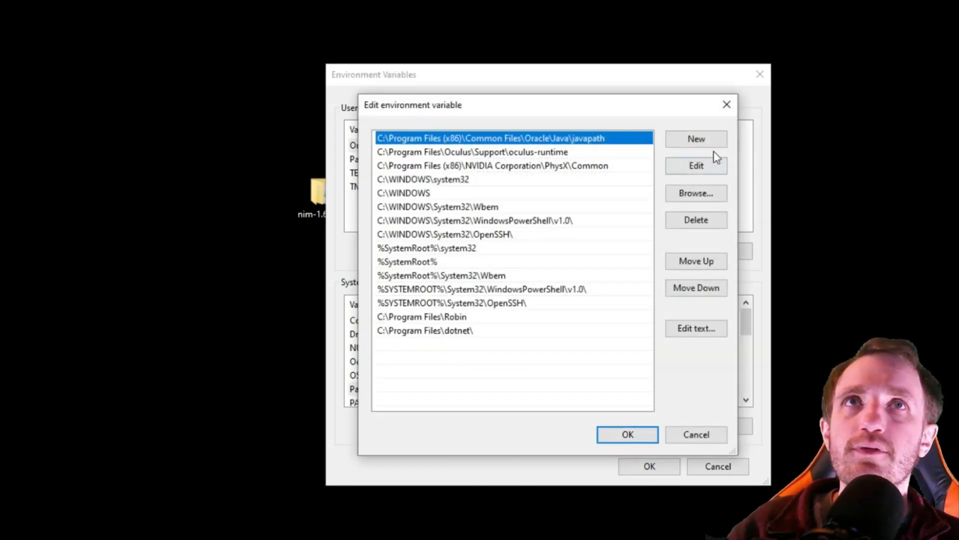
{"action": "left_click", "coordinate": [696, 139]}
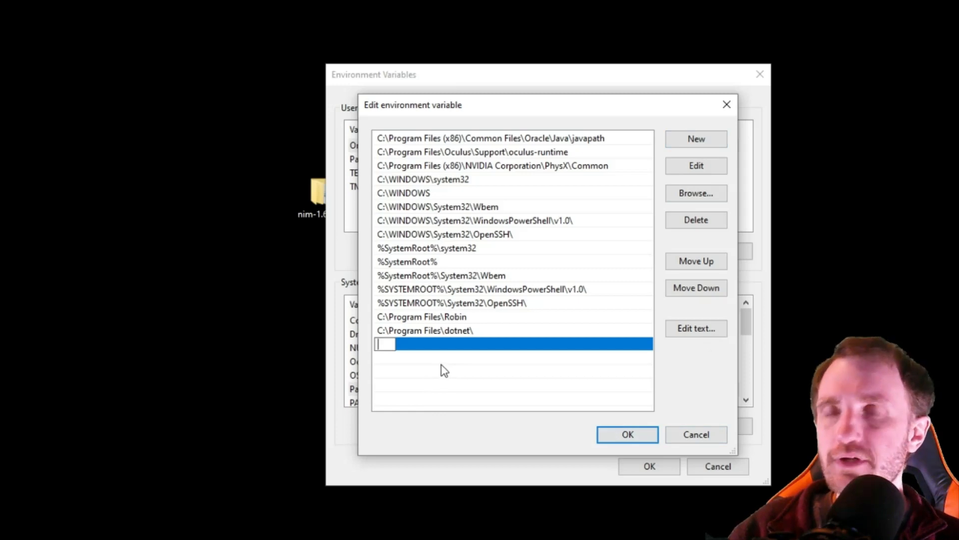
{"action": "type", "text": "C:\\Users\\Thom\\Desktop\\nim-1.6.4_x64\\nim-1.6.4\\bin"}
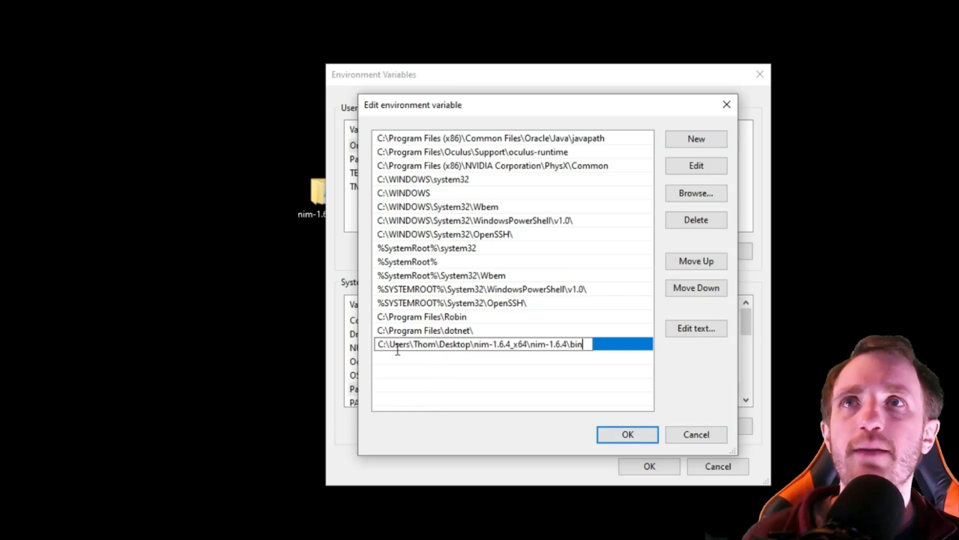
{"action": "mouse_move", "coordinate": [590, 375]}
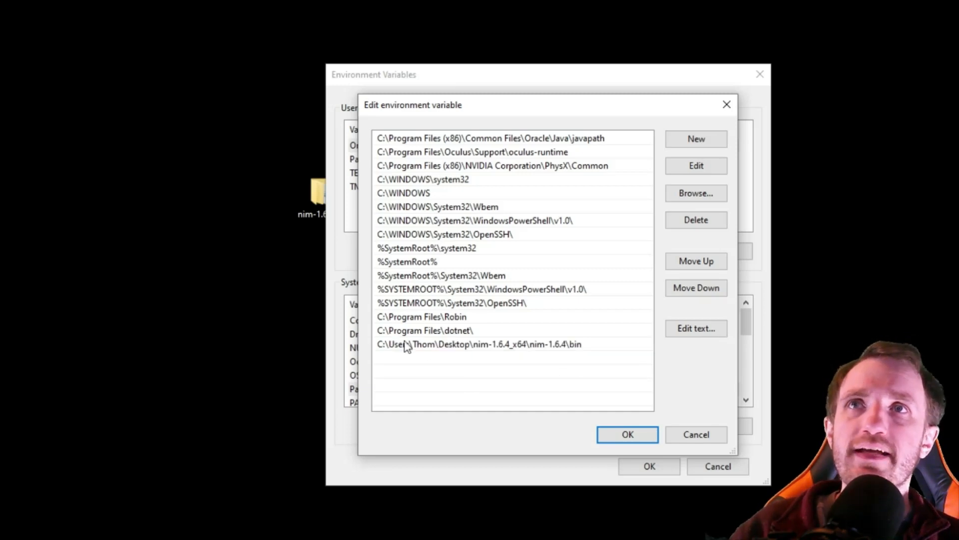
{"action": "mouse_move", "coordinate": [627, 434]}
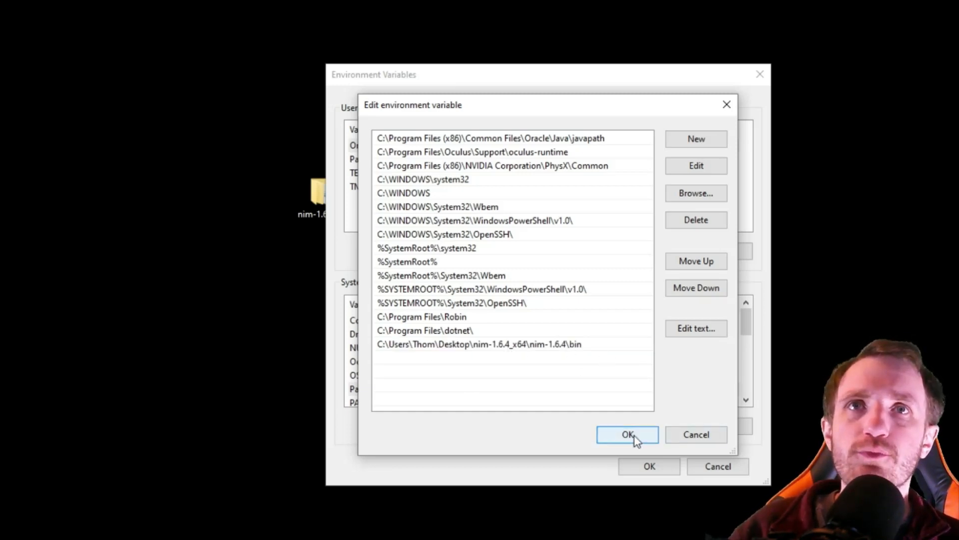
{"action": "left_click", "coordinate": [627, 434]}
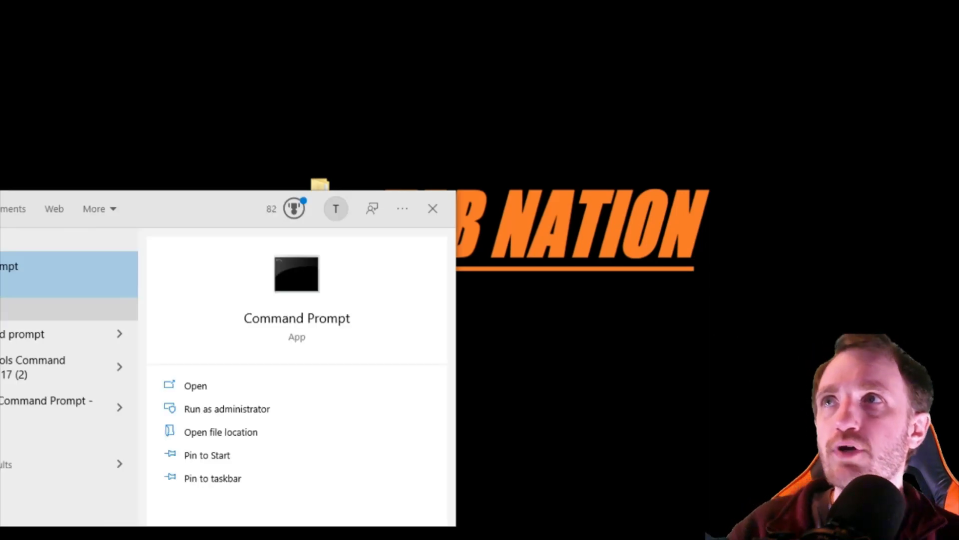
Step: Run nim in a fresh Command Prompt to confirm it lists its options
{"action": "left_click", "coordinate": [195, 385]}
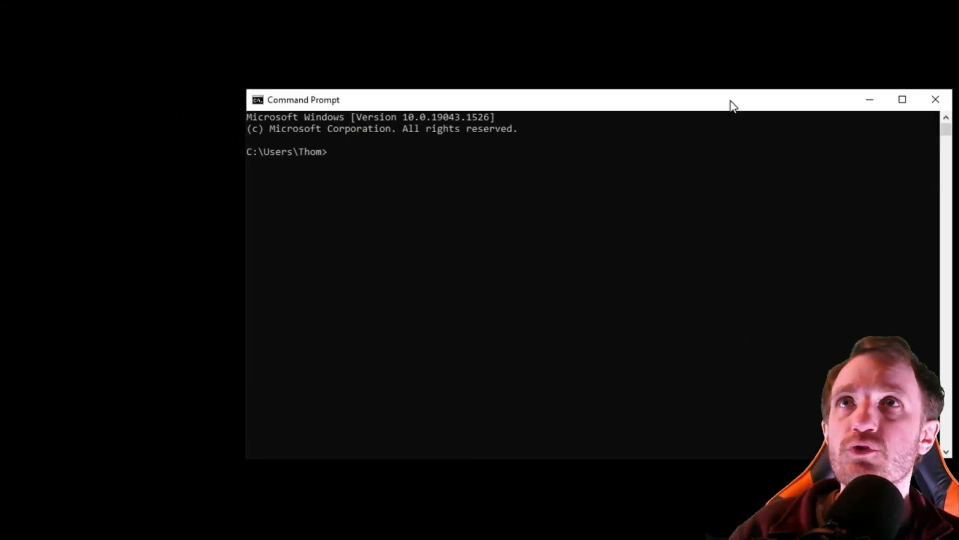
{"action": "type", "text": "ni"}
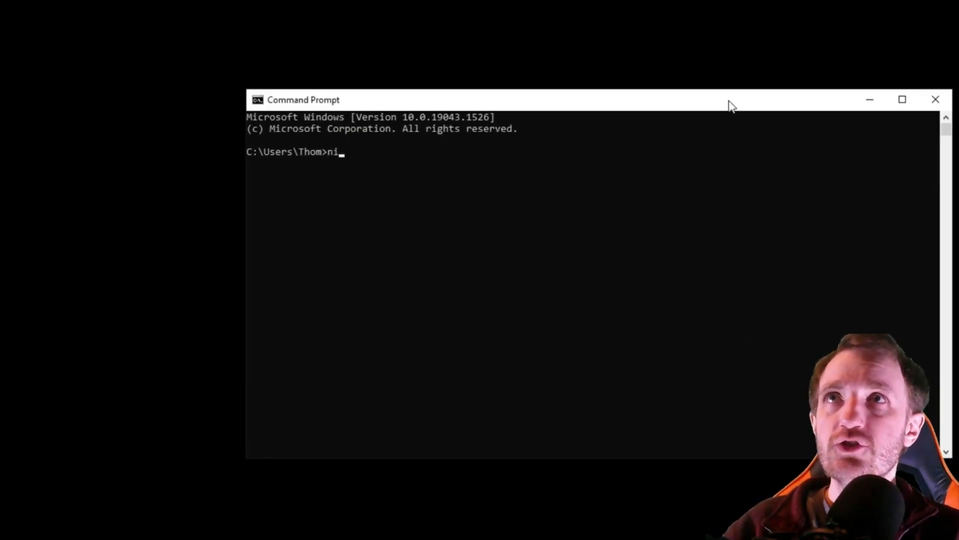
{"action": "key", "text": "Return"}
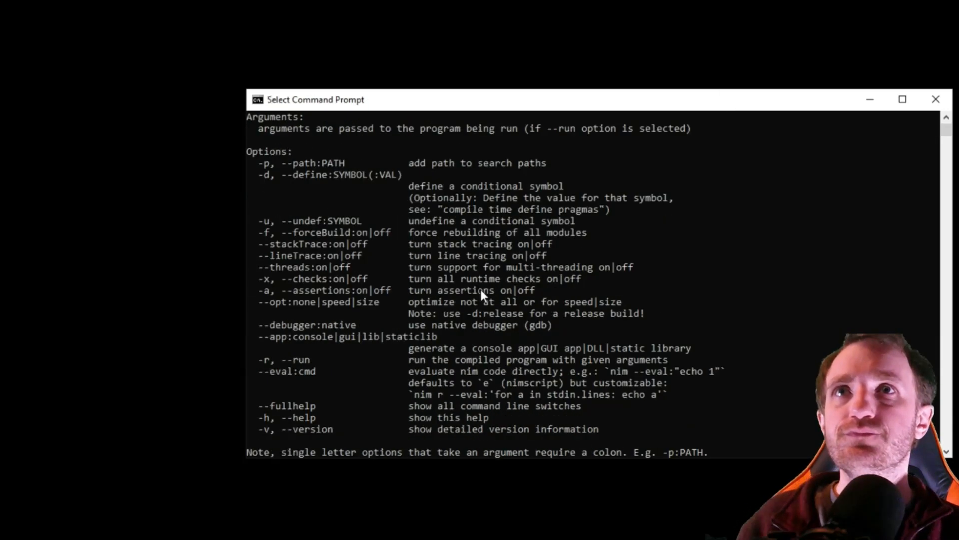
{"action": "left_click", "coordinate": [936, 99]}
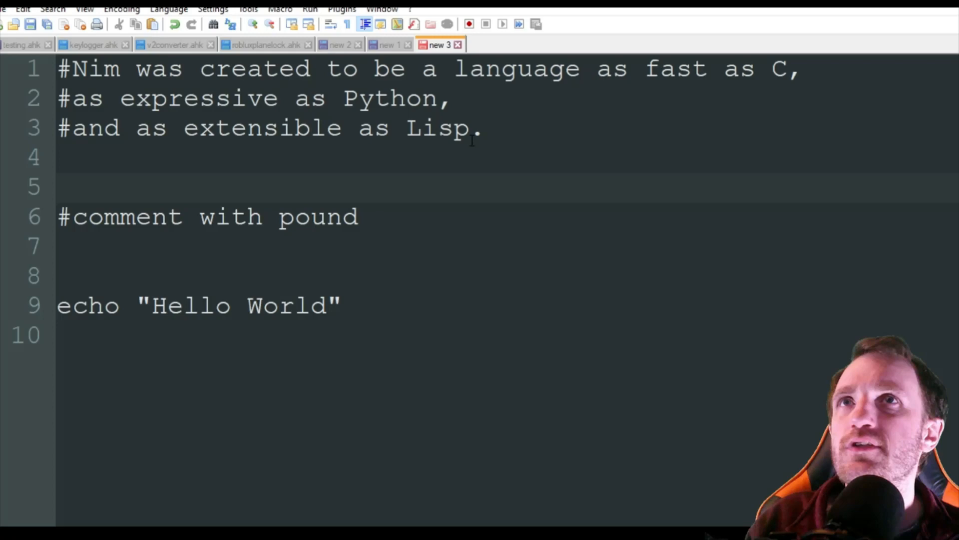
{"action": "left_click", "coordinate": [358, 216]}
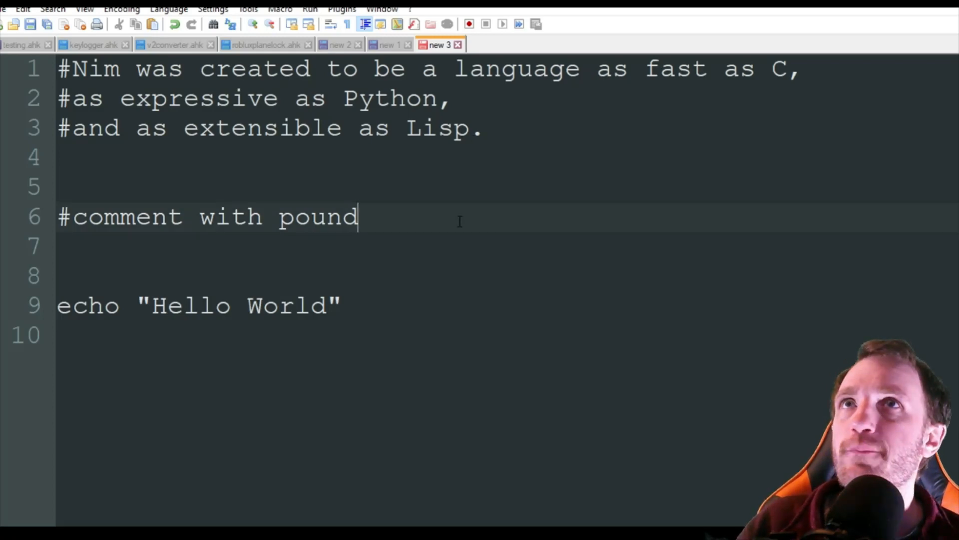
{"action": "mouse_move", "coordinate": [386, 373]}
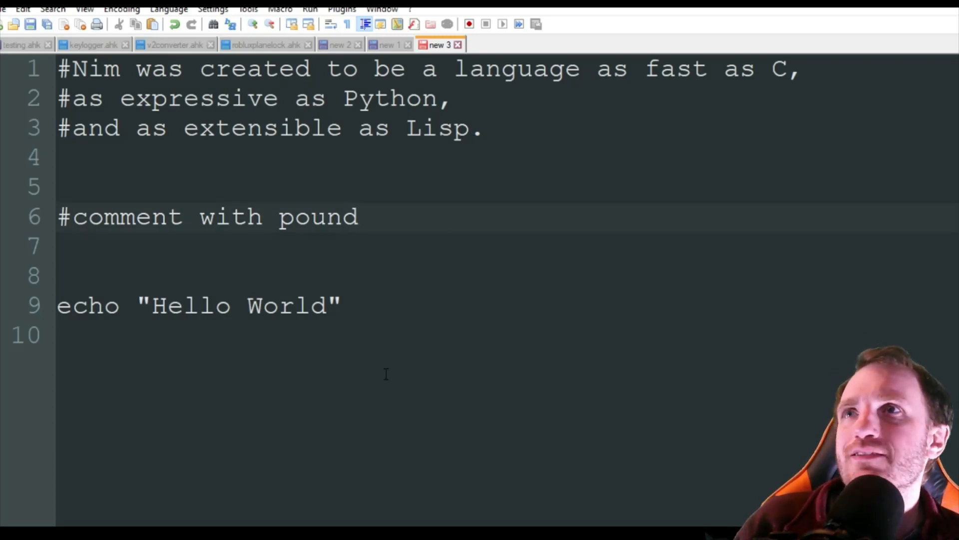
{"action": "left_click", "coordinate": [359, 216]}
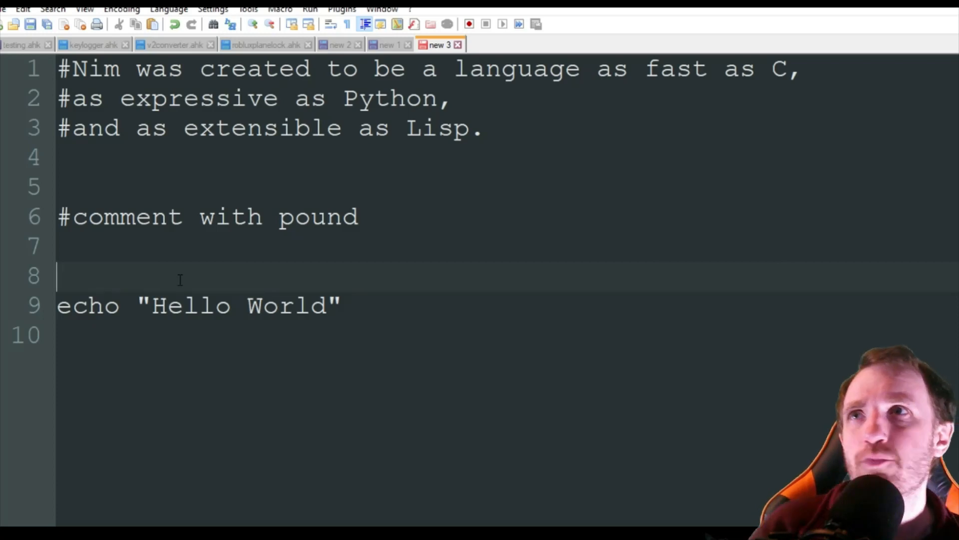
{"action": "mouse_move", "coordinate": [499, 151]}
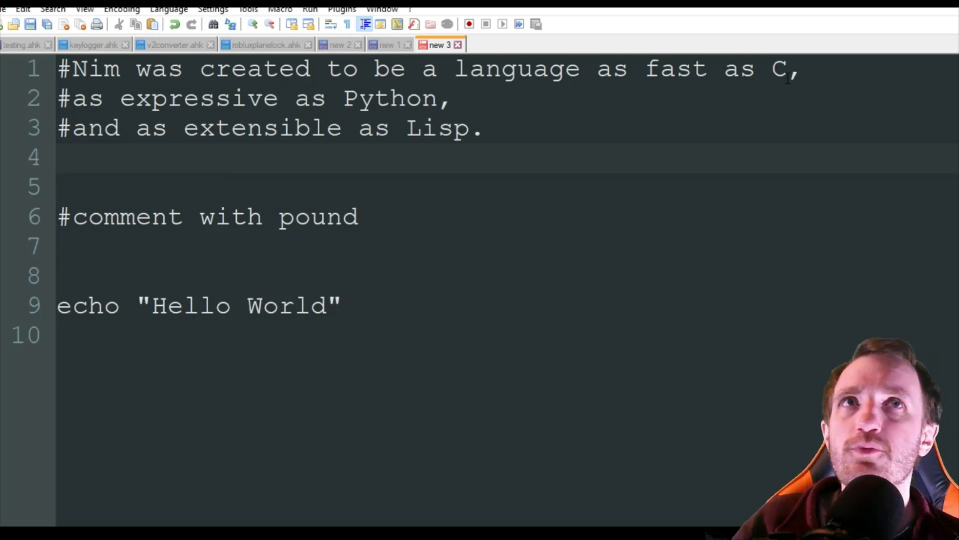
{"action": "left_click", "coordinate": [58, 156]}
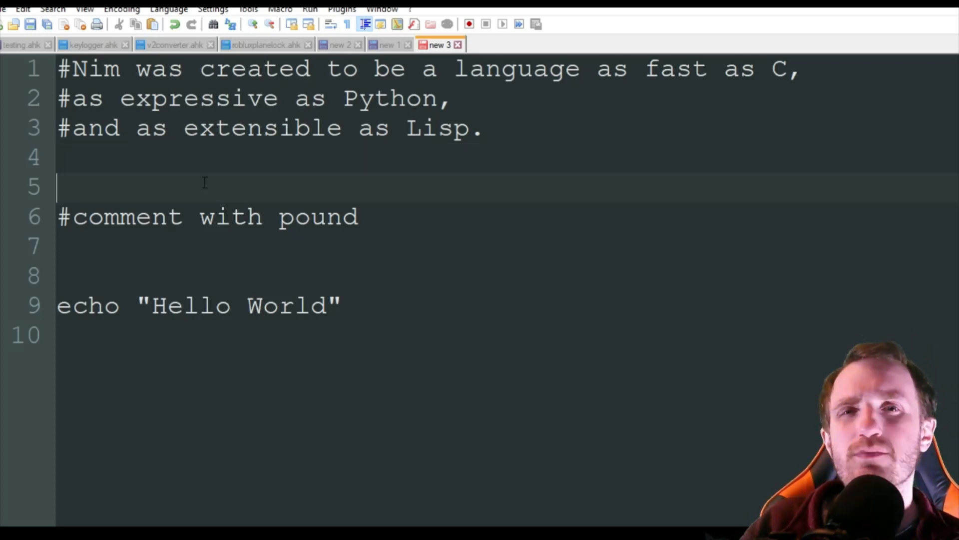
{"action": "mouse_move", "coordinate": [231, 172]}
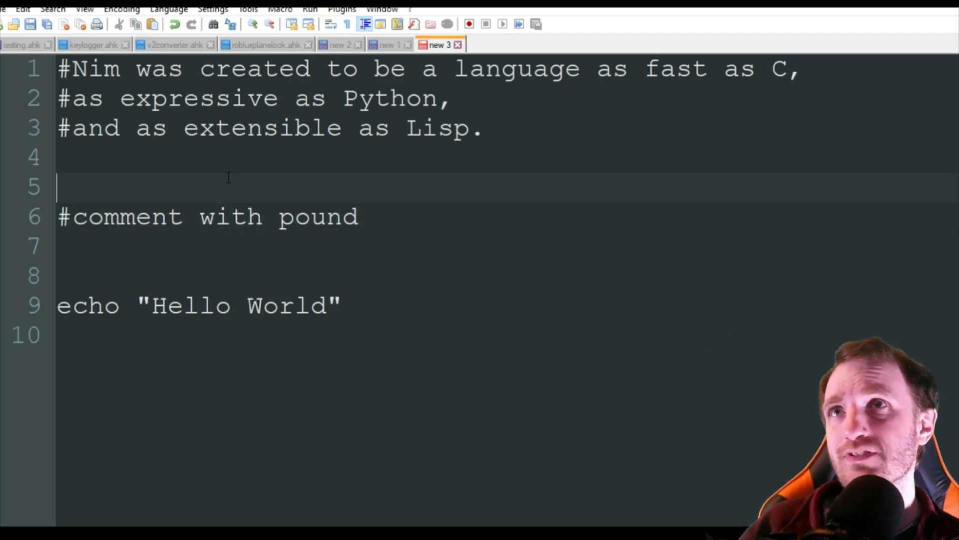
{"action": "left_click", "coordinate": [358, 217]}
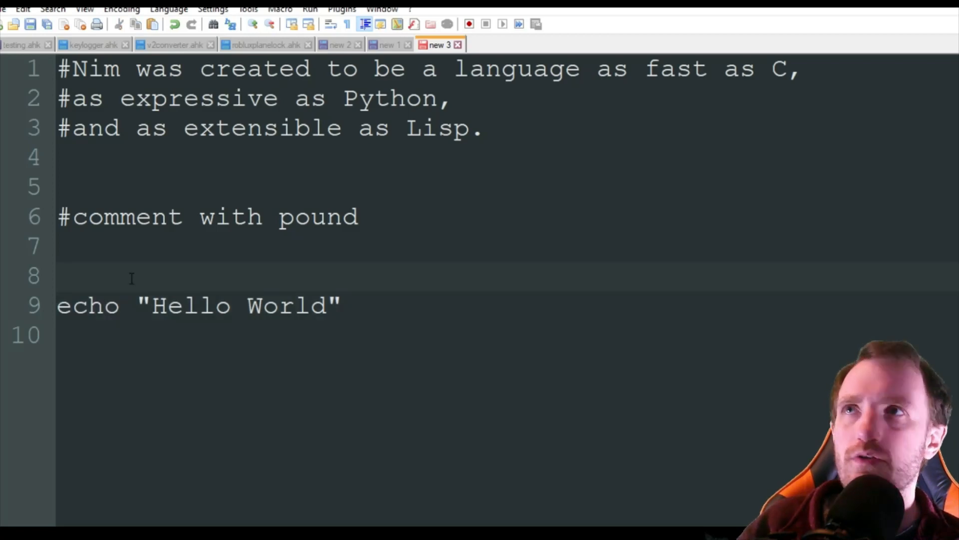
{"action": "left_click", "coordinate": [147, 306]}
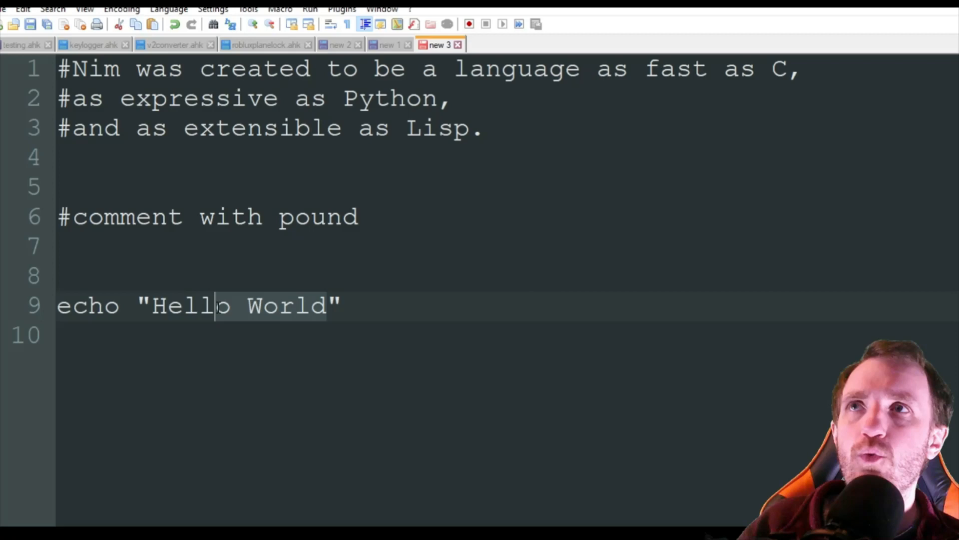
{"action": "left_click", "coordinate": [391, 306]}
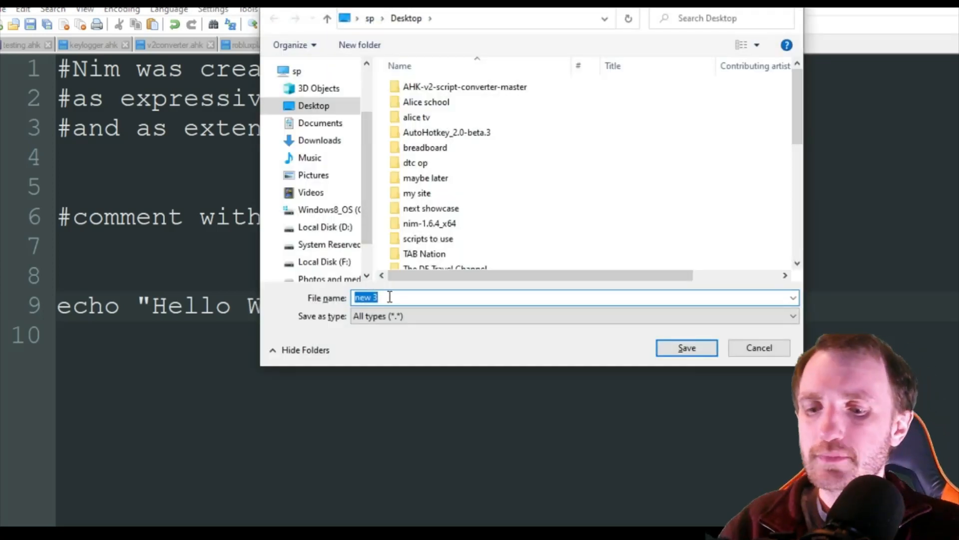
Step: Save the Hello World script to the Desktop under the name helloworld.nim
{"action": "type", "text": "helloworld"}
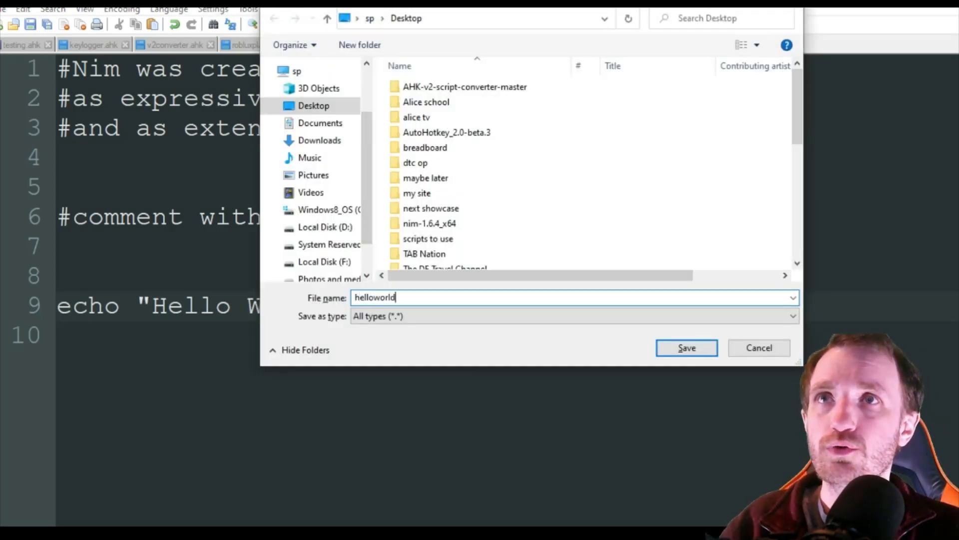
{"action": "type", "text": ".ni"}
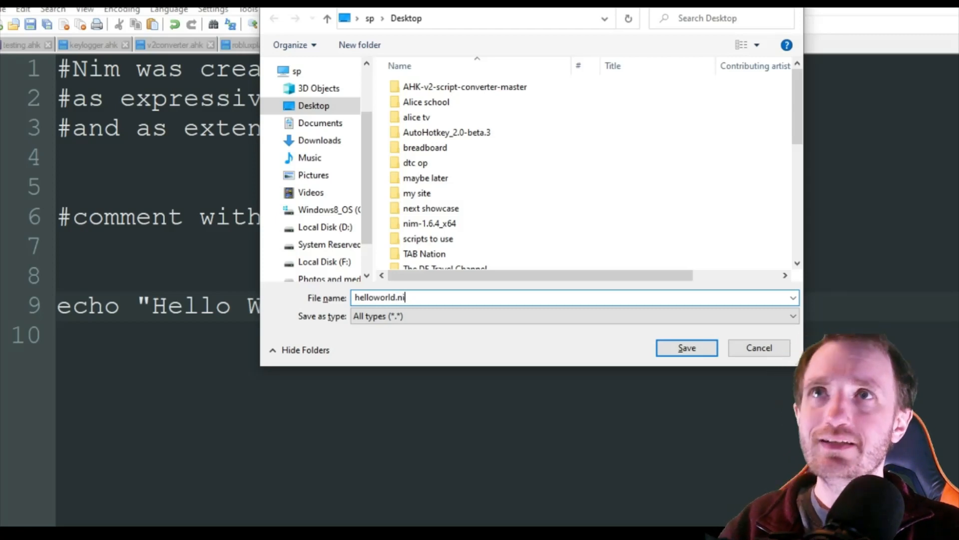
{"action": "type", "text": "m"}
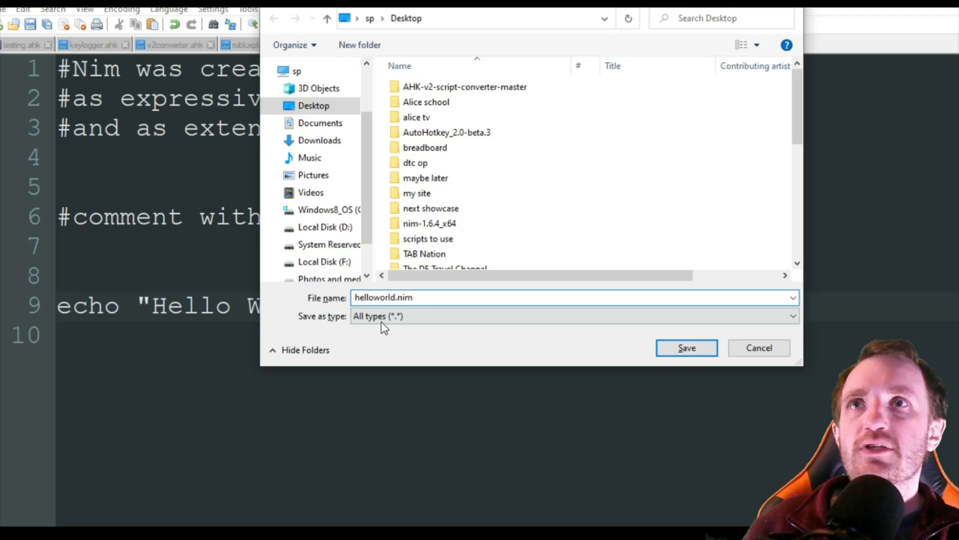
{"action": "mouse_move", "coordinate": [403, 323]}
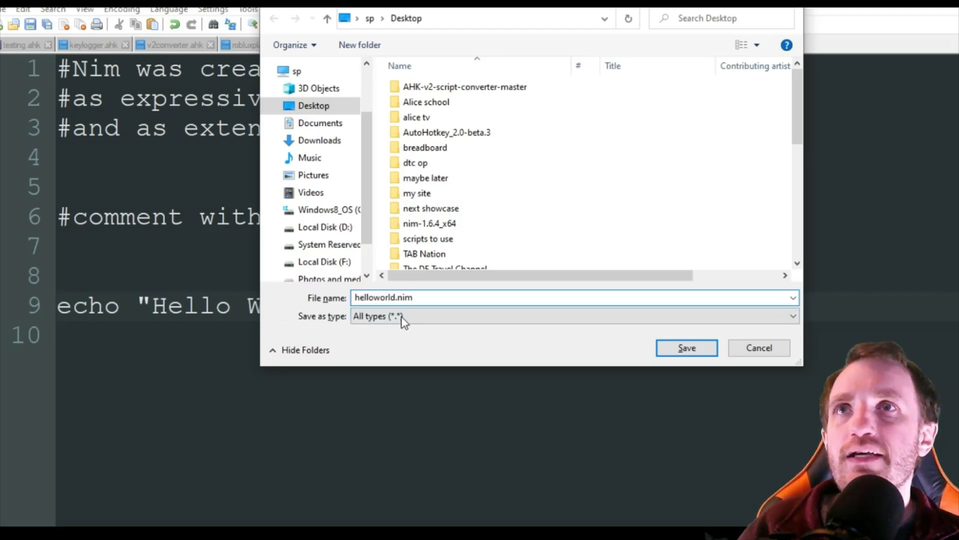
{"action": "mouse_move", "coordinate": [687, 348]}
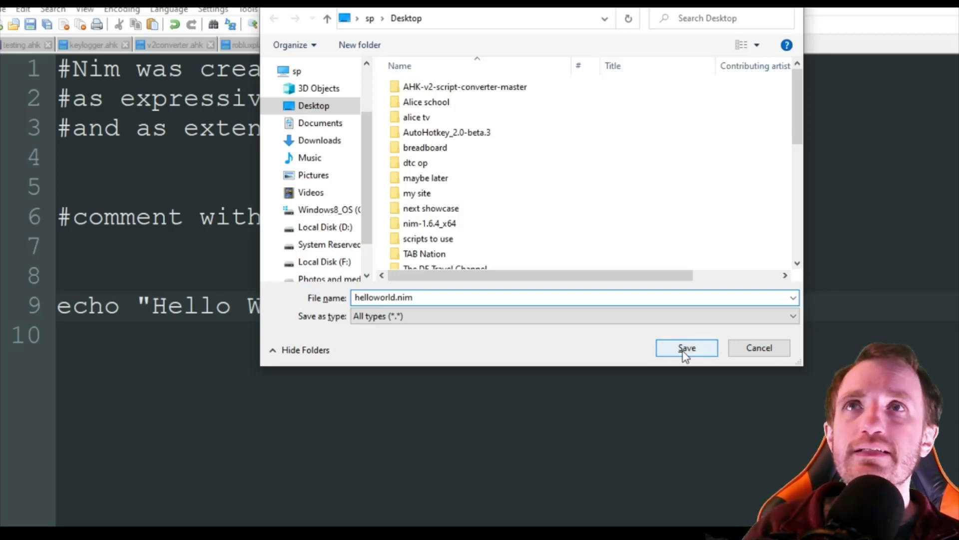
{"action": "left_click", "coordinate": [687, 348]}
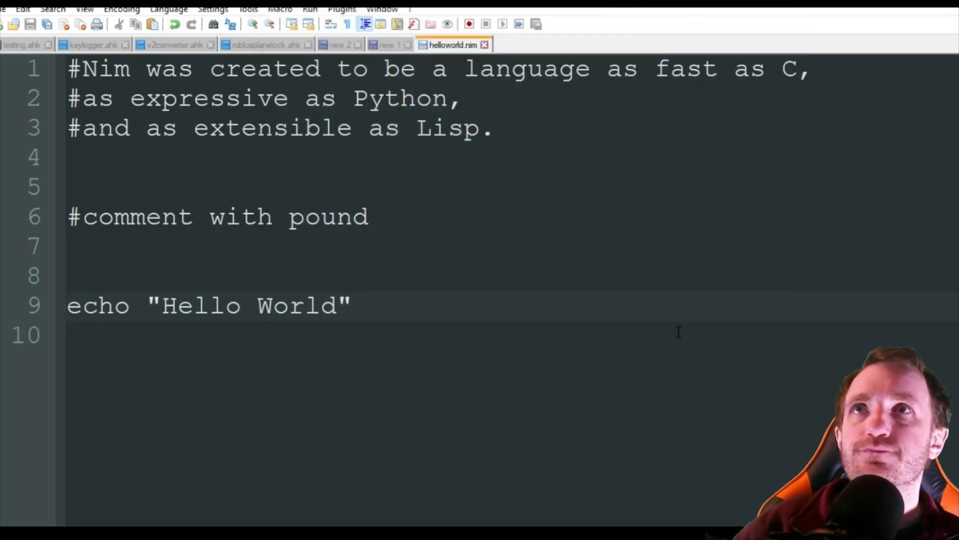
Step: Start a Windows search for 'cmd' so Command Prompt appears in the results
{"action": "left_click", "coordinate": [350, 305]}
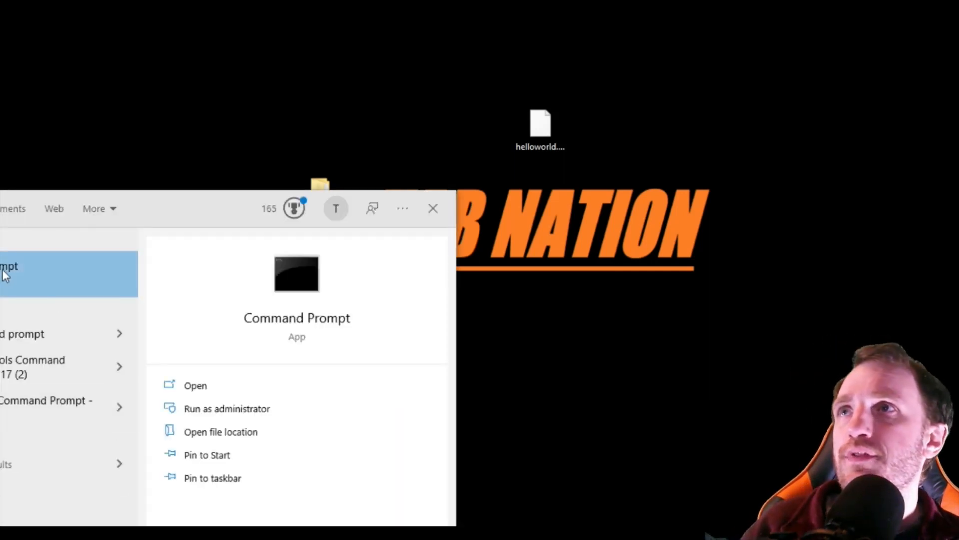
Step: Open Command Prompt, confirm helloworld.nim's Desktop location in Properties, and type cd C:\Users\Thom\Desktop
{"action": "left_click", "coordinate": [196, 386]}
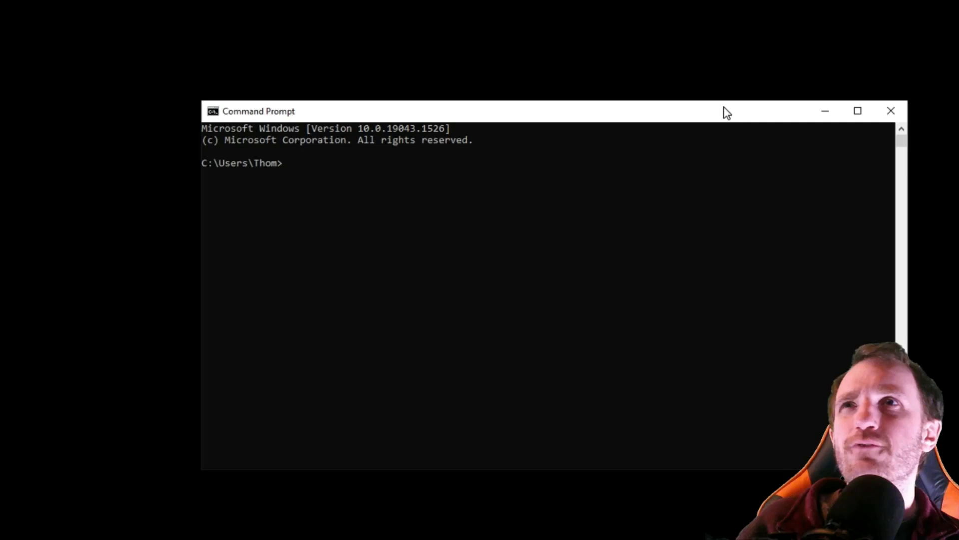
{"action": "mouse_move", "coordinate": [241, 178]}
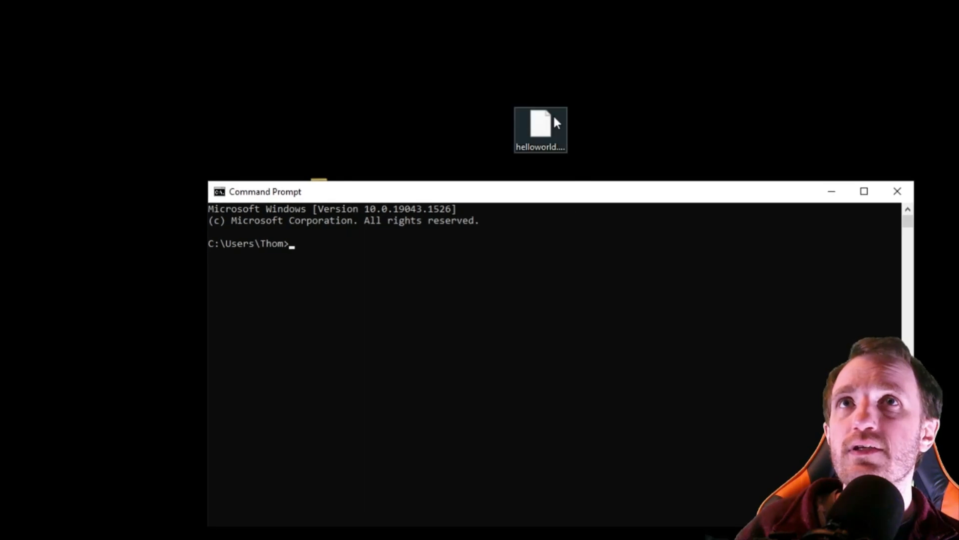
{"action": "right_click", "coordinate": [540, 129]}
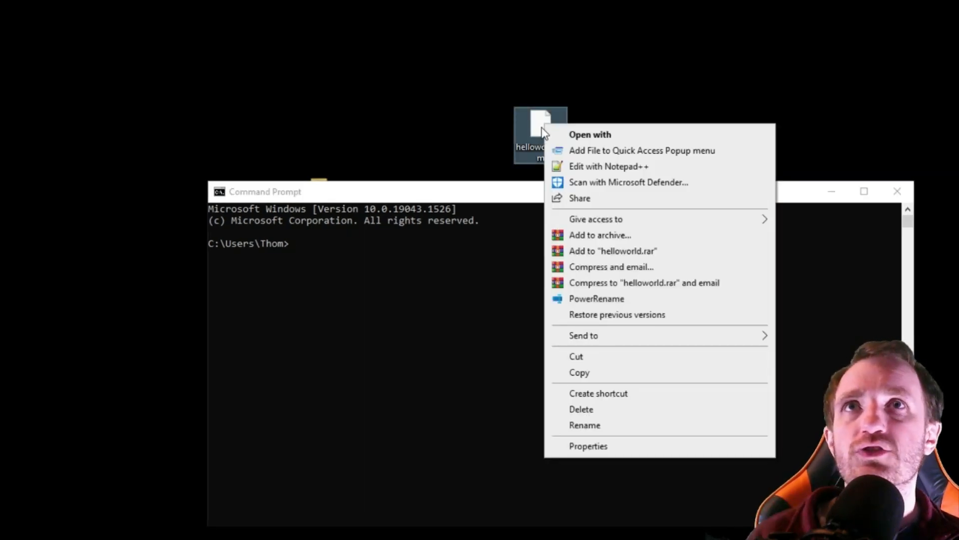
{"action": "mouse_move", "coordinate": [640, 452]}
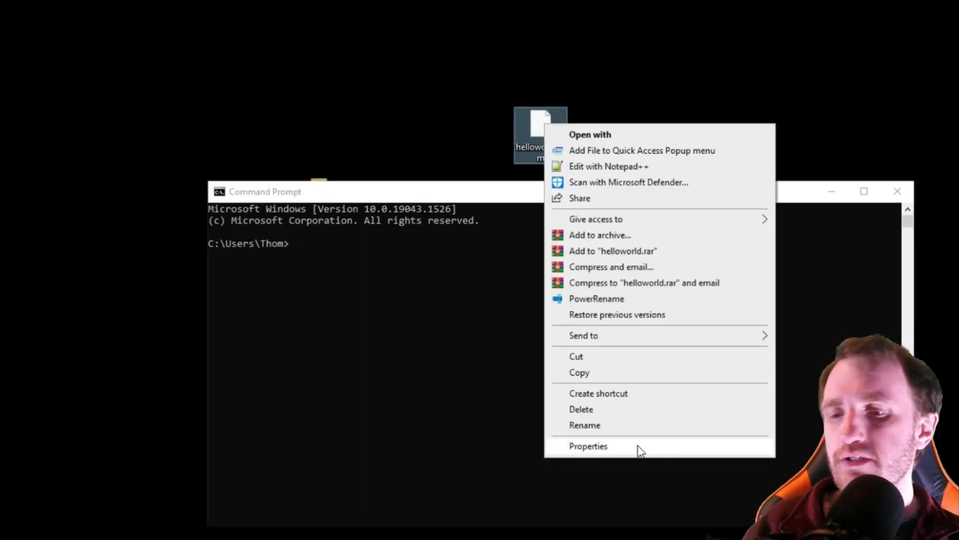
{"action": "left_click", "coordinate": [587, 445]}
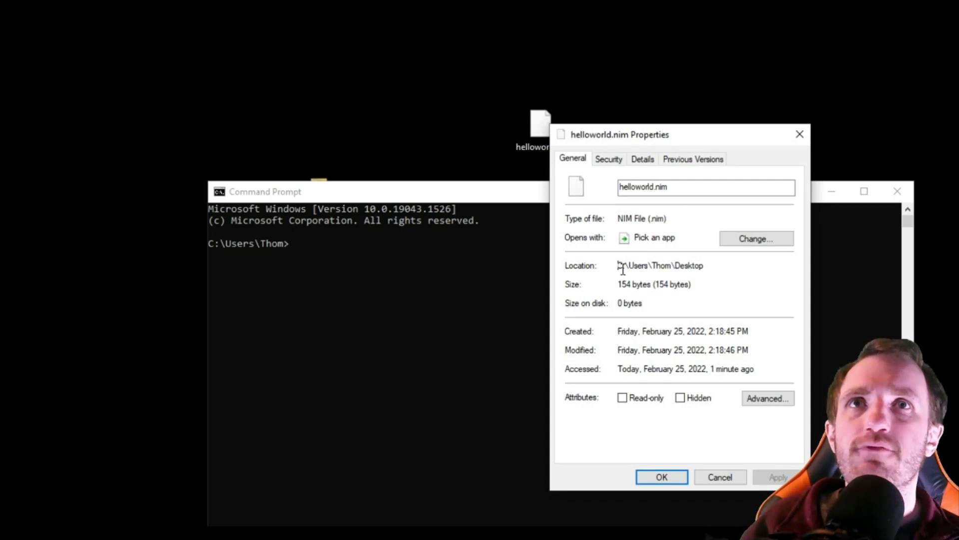
{"action": "double_click", "coordinate": [659, 265]}
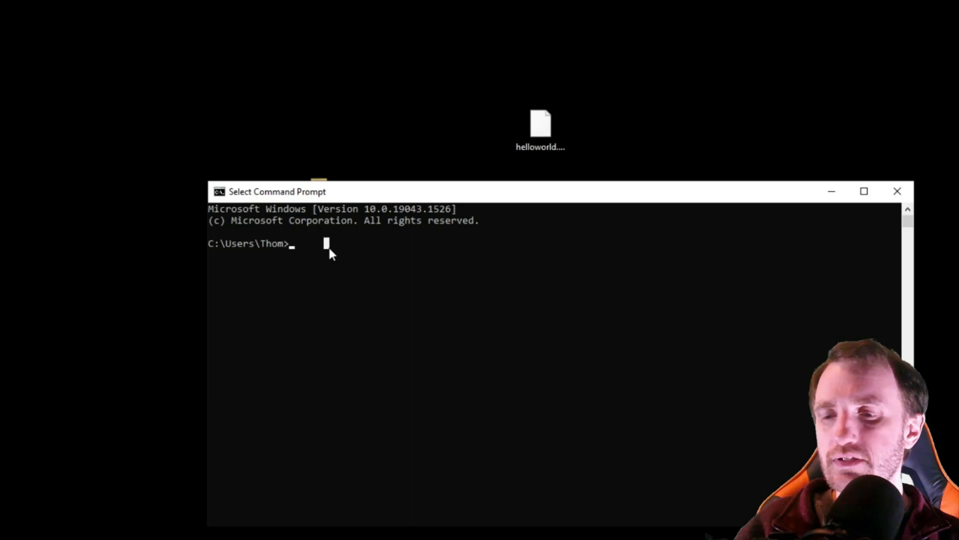
{"action": "type", "text": "cd C:\\Users\\Thom\\Desktop"}
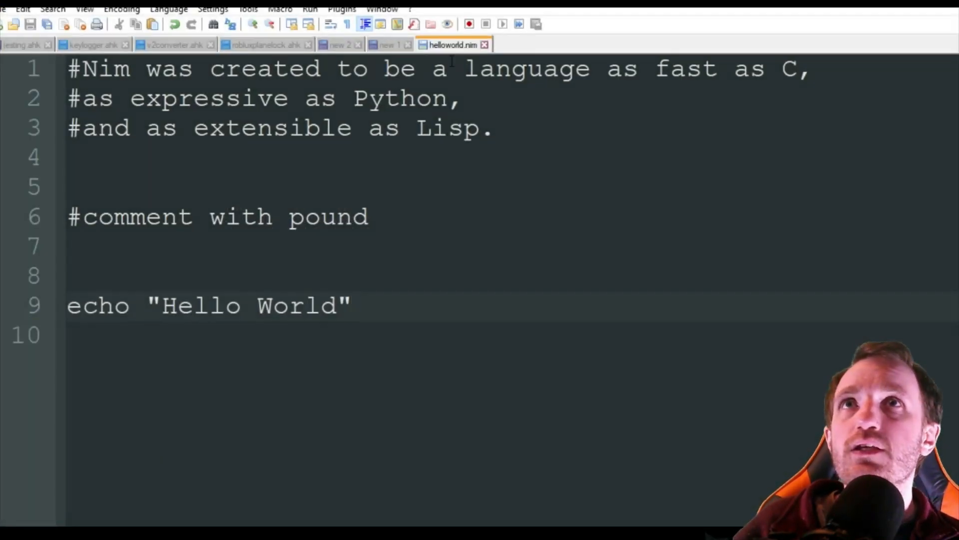
Step: Switch to the Notepad++ 'new 1' tab showing nim c -r --verbosity:0 helloworld.nim
{"action": "left_click", "coordinate": [79, 245]}
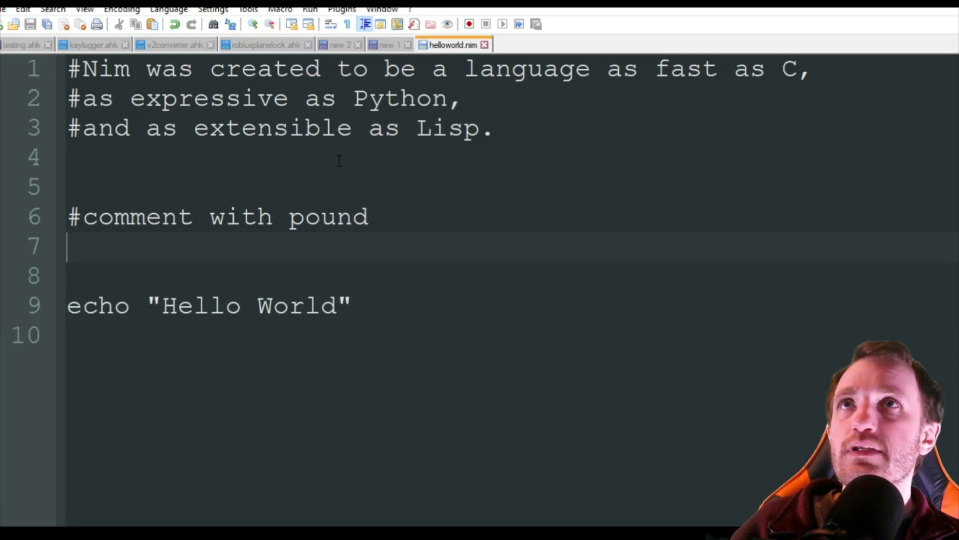
{"action": "left_click", "coordinate": [388, 45]}
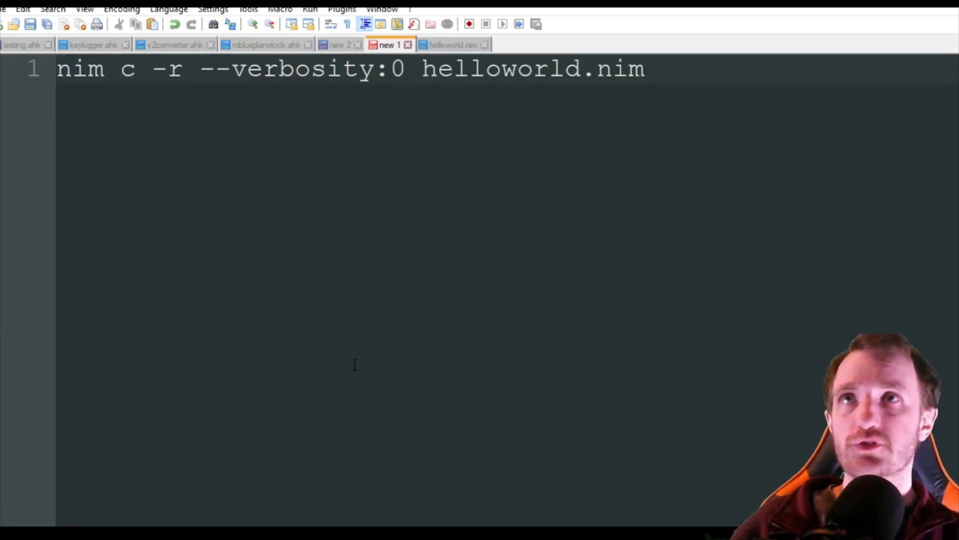
{"action": "left_click", "coordinate": [643, 69]}
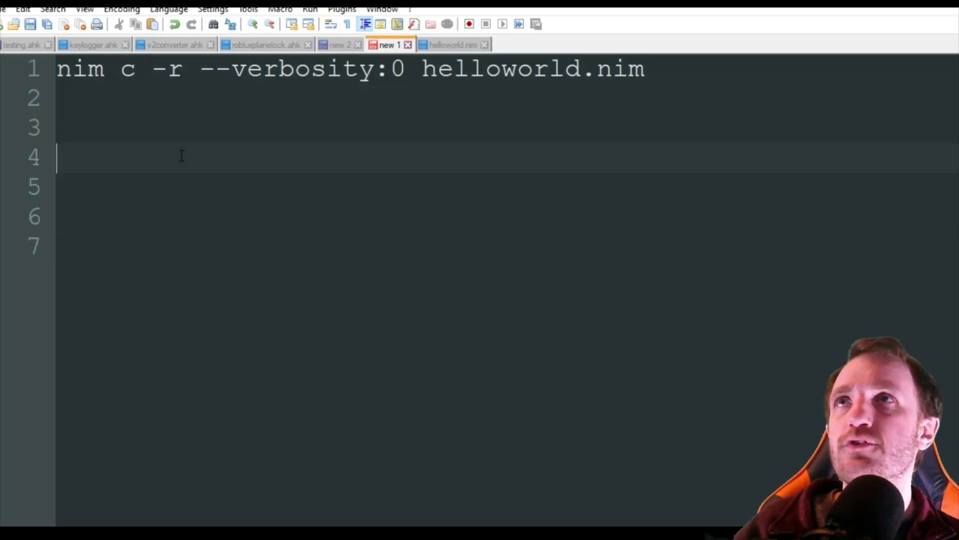
{"action": "left_click", "coordinate": [646, 69]}
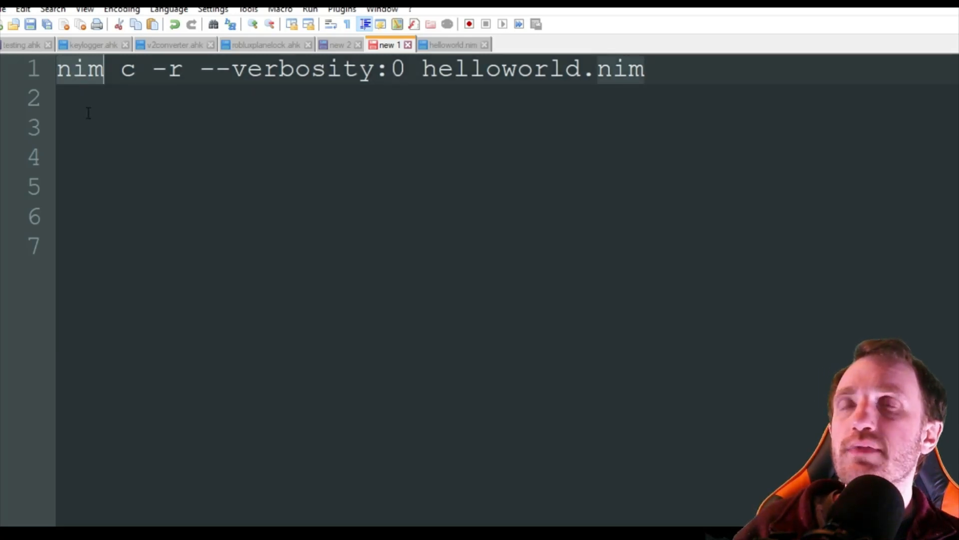
{"action": "mouse_move", "coordinate": [167, 114]}
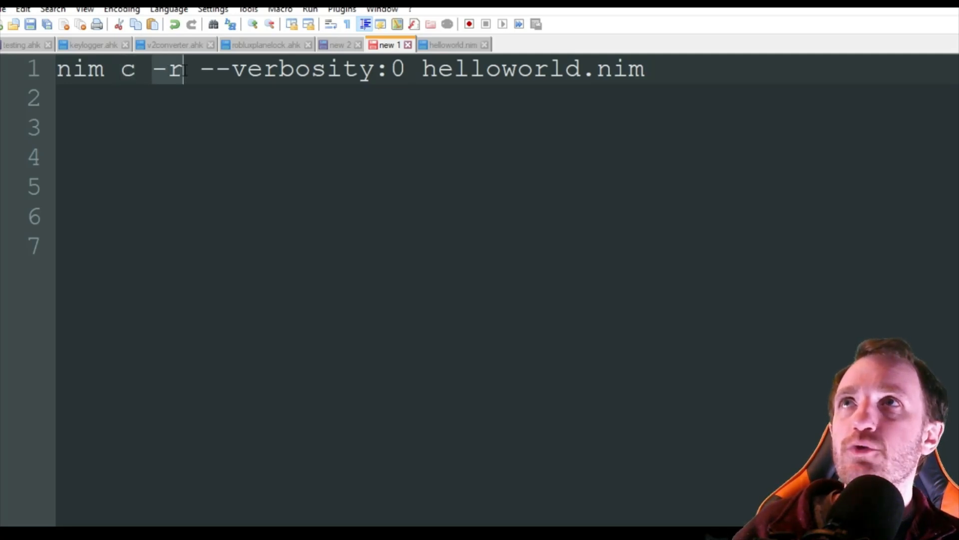
{"action": "mouse_move", "coordinate": [291, 177]}
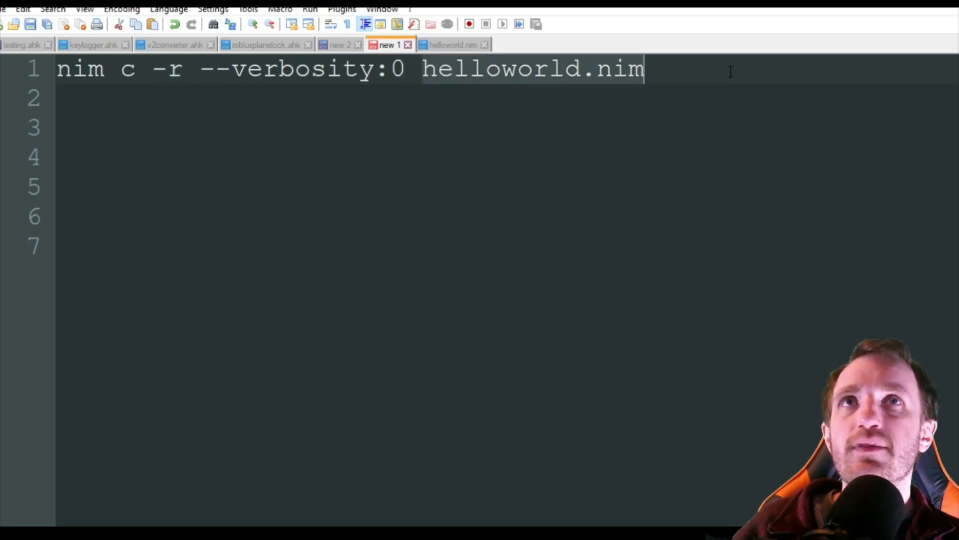
{"action": "mouse_move", "coordinate": [505, 76]}
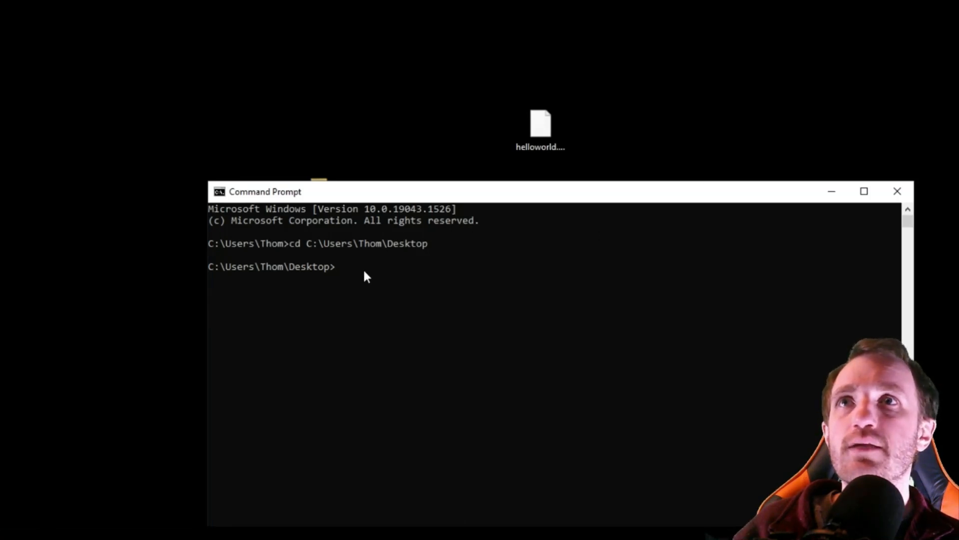
Step: Run nim c -r --verbosity:0 helloworld.nim to compile the script and print Hello World
{"action": "type", "text": "nim c -r --verbosity:0 helloworld.nim"}
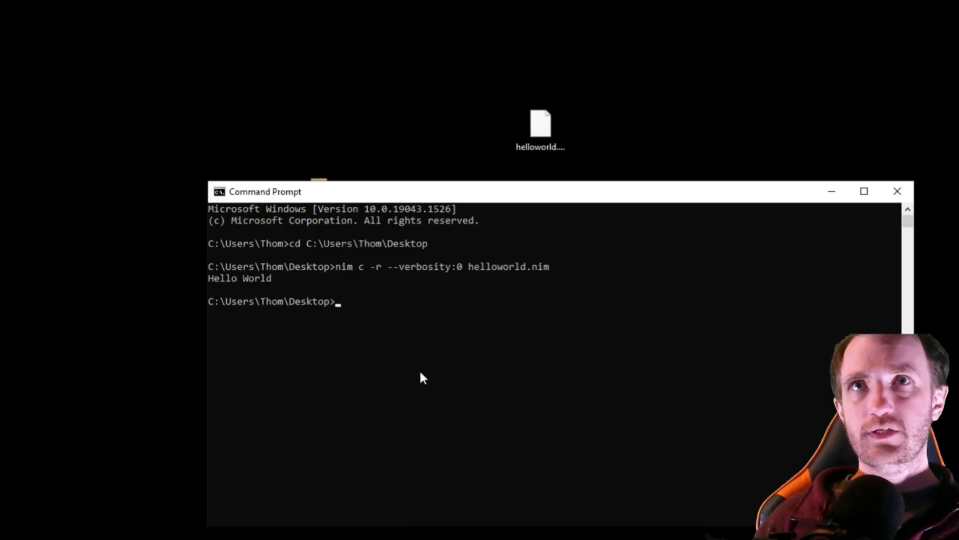
{"action": "mouse_move", "coordinate": [432, 374]}
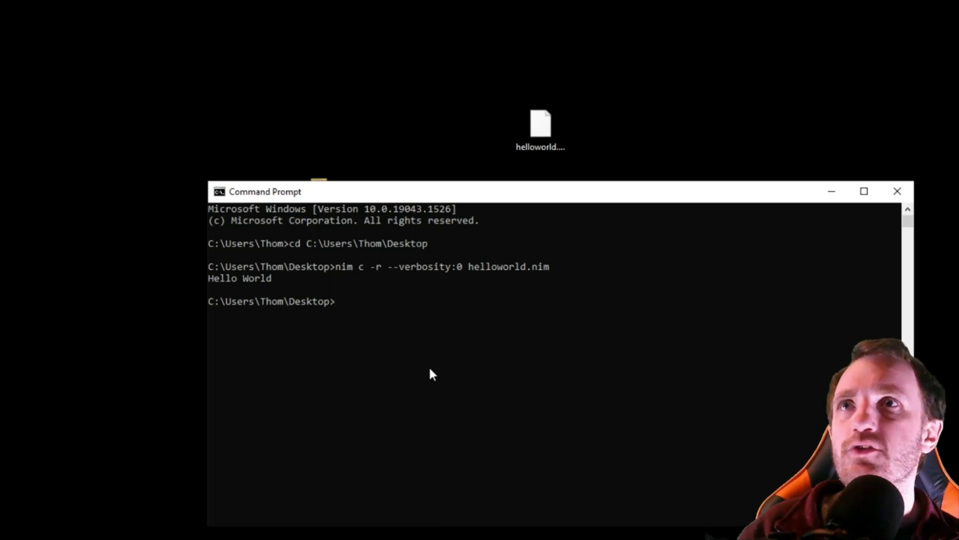
{"action": "mouse_move", "coordinate": [376, 360]}
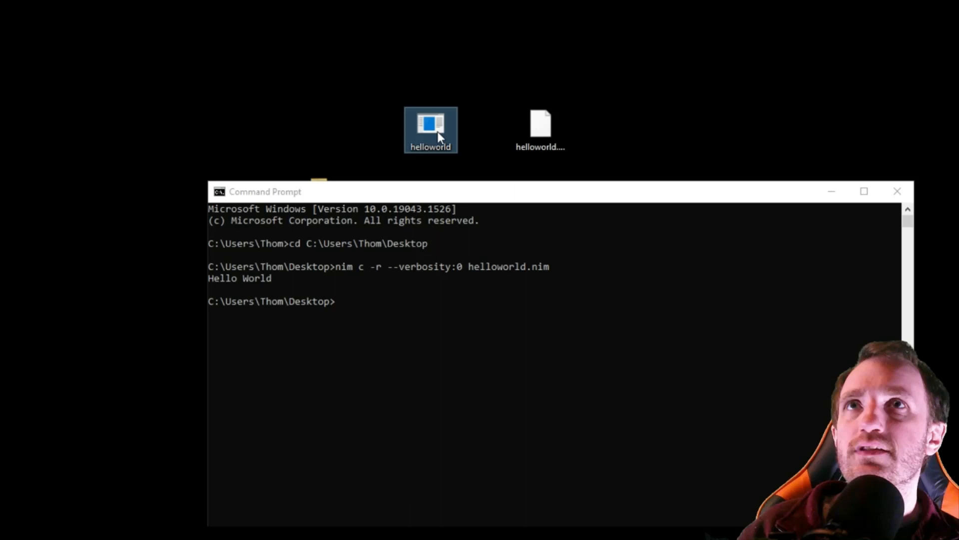
{"action": "mouse_move", "coordinate": [275, 298]}
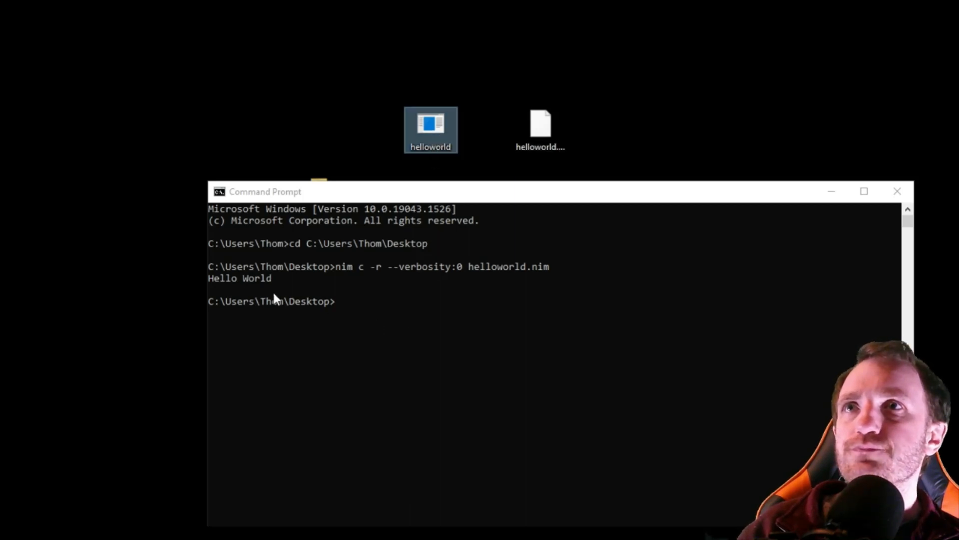
{"action": "mouse_move", "coordinate": [222, 290]}
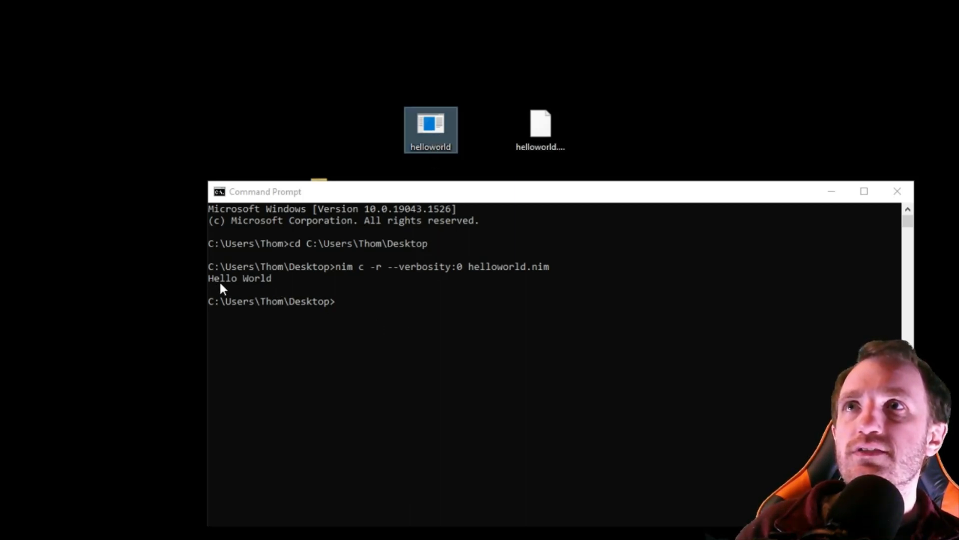
{"action": "mouse_move", "coordinate": [254, 456]}
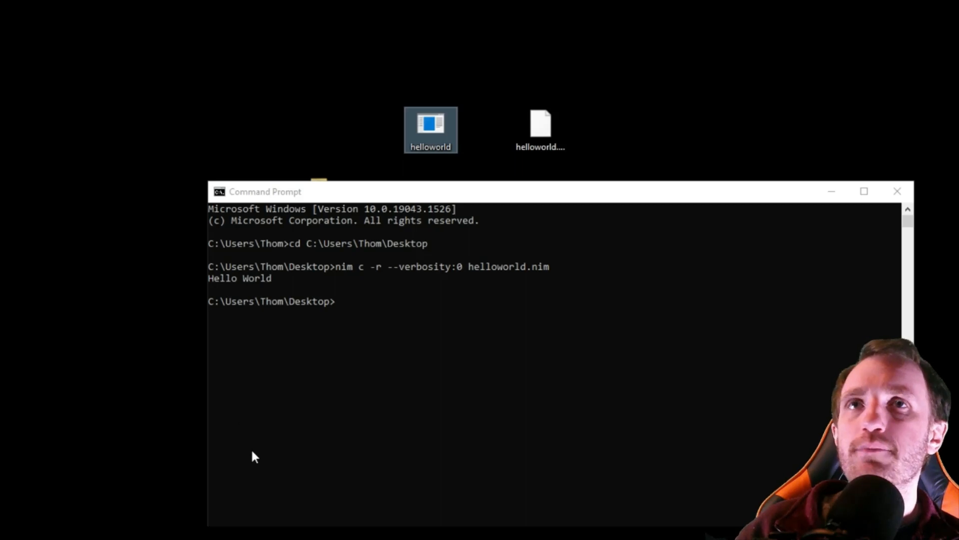